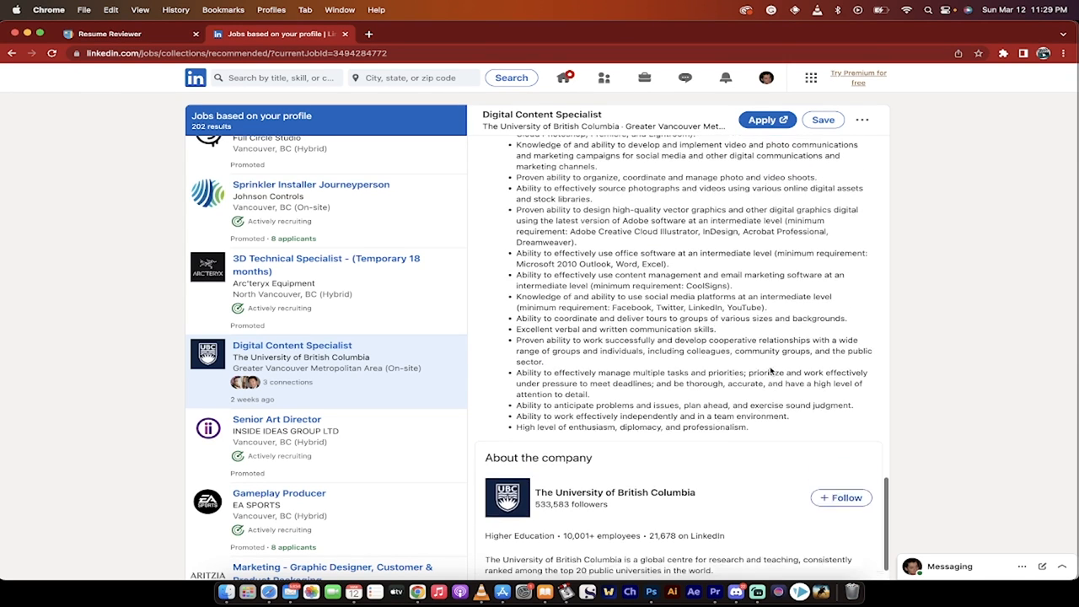
# Return to the Resume Reviewer tab and scroll down to the review's strengths, weaknesses and gaps
pyautogui.scroll(3)
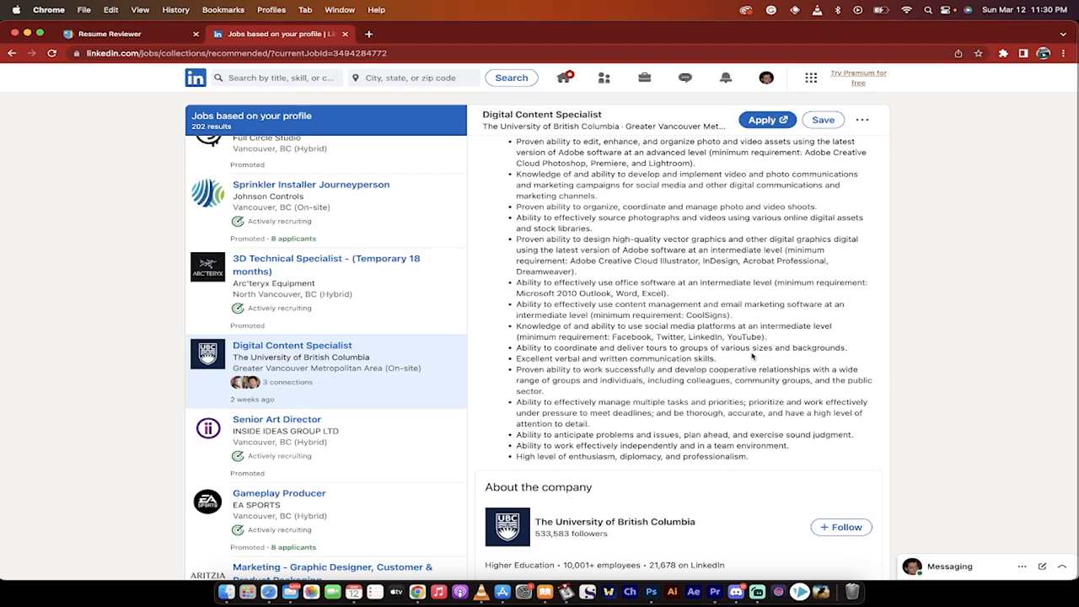
pyautogui.moveTo(458, 52)
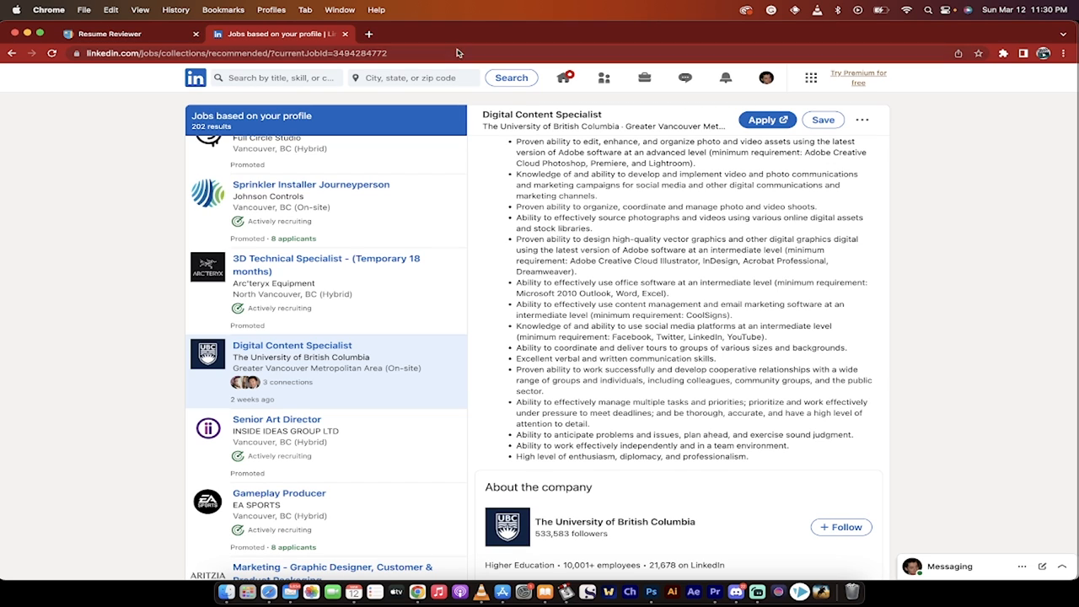
pyautogui.scroll(3)
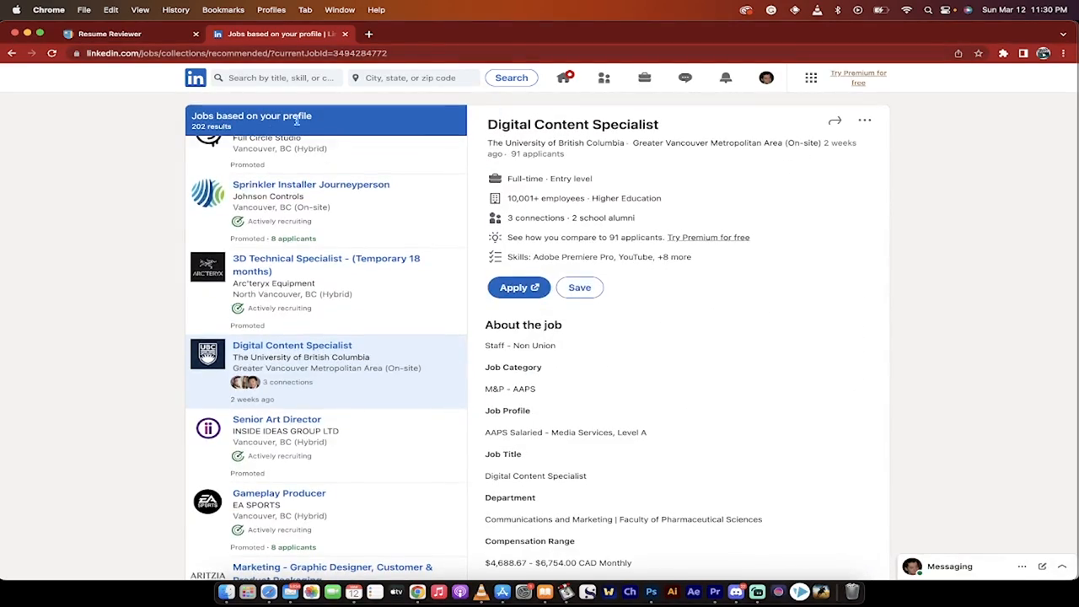
pyautogui.scroll(3)
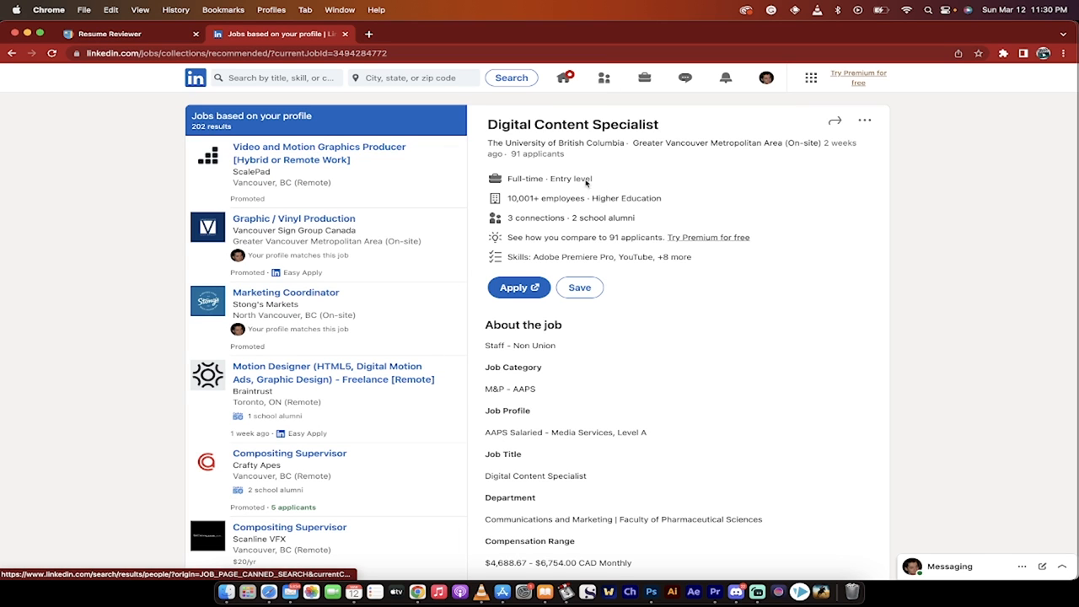
pyautogui.scroll(-3)
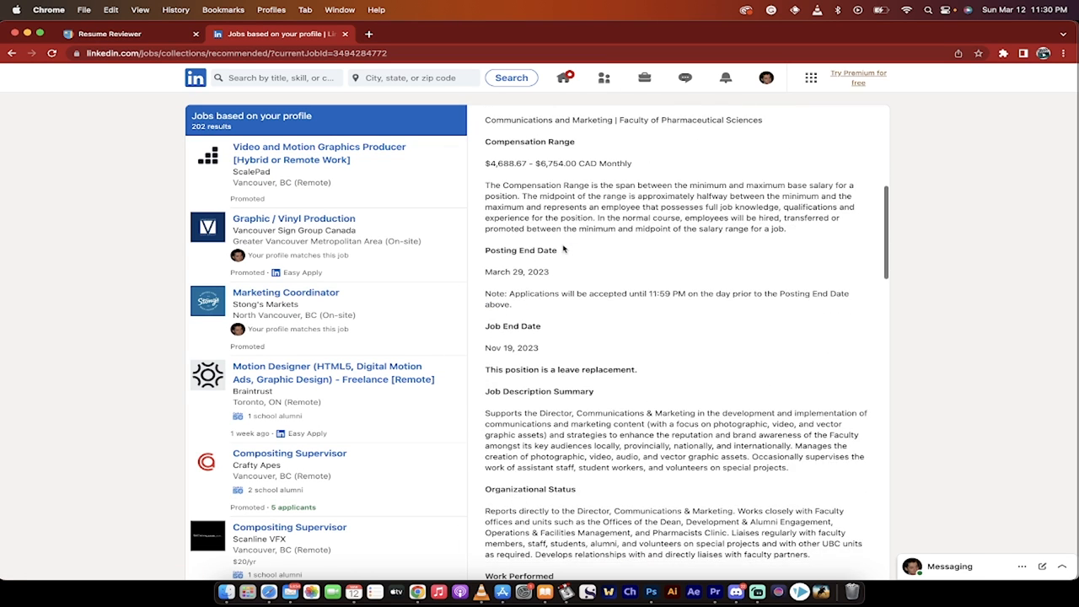
pyautogui.scroll(3)
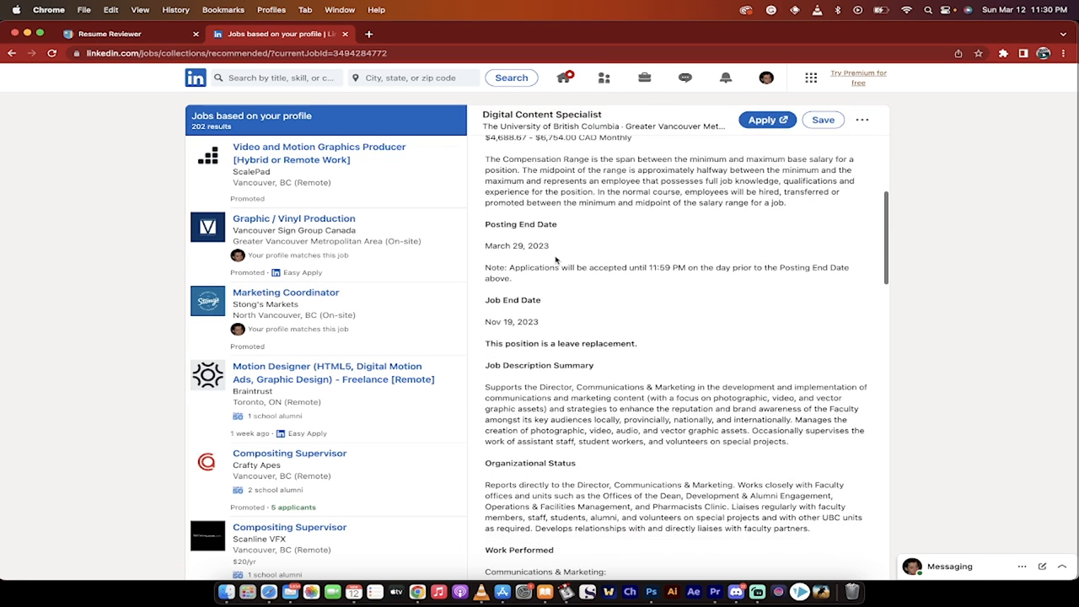
pyautogui.scroll(-3)
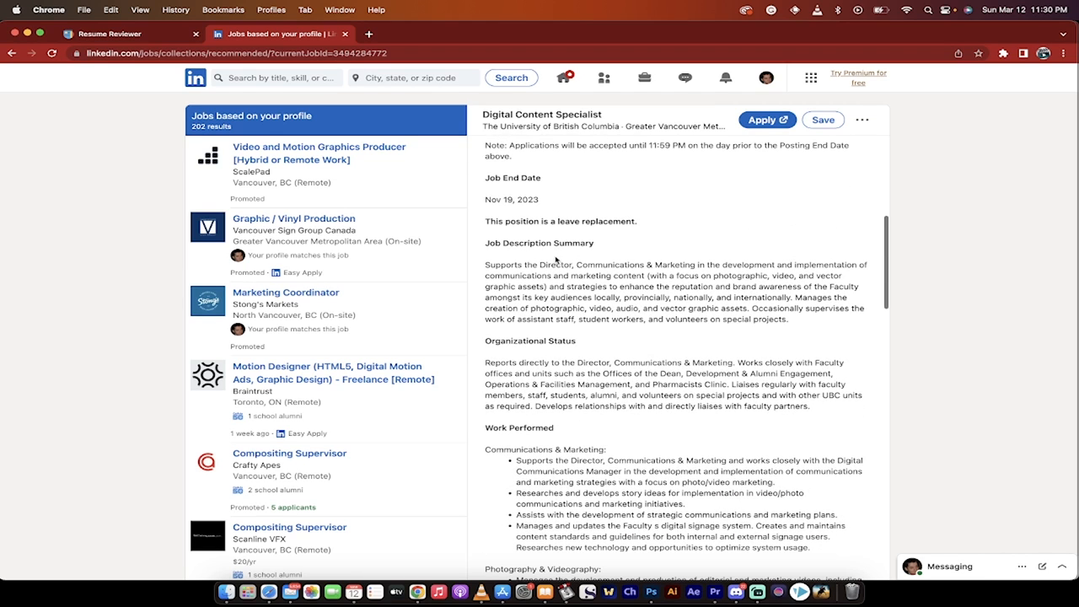
pyautogui.moveTo(413, 15)
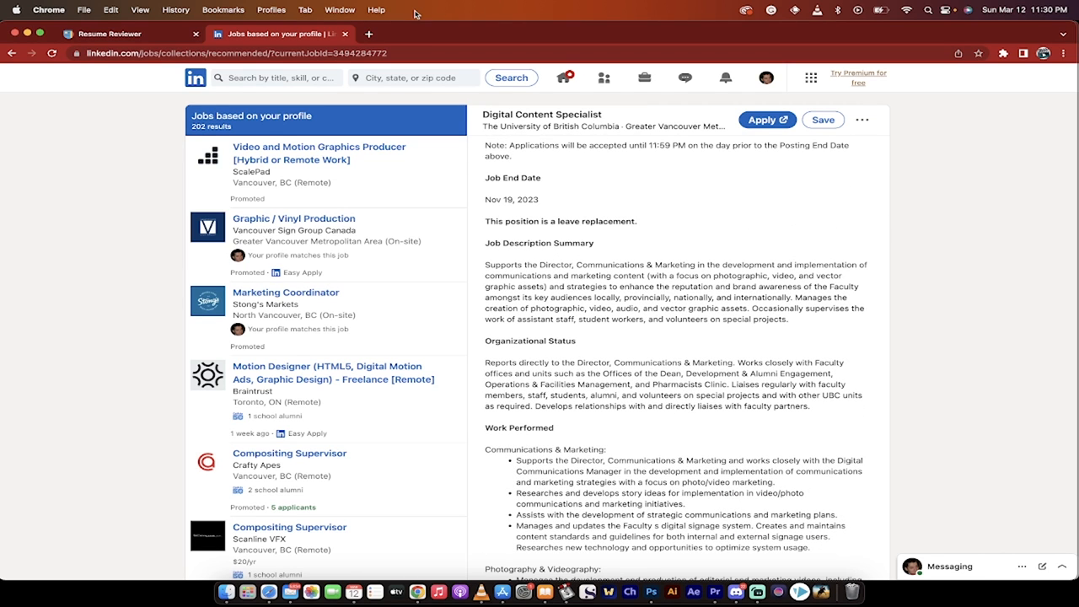
pyautogui.click(109, 34)
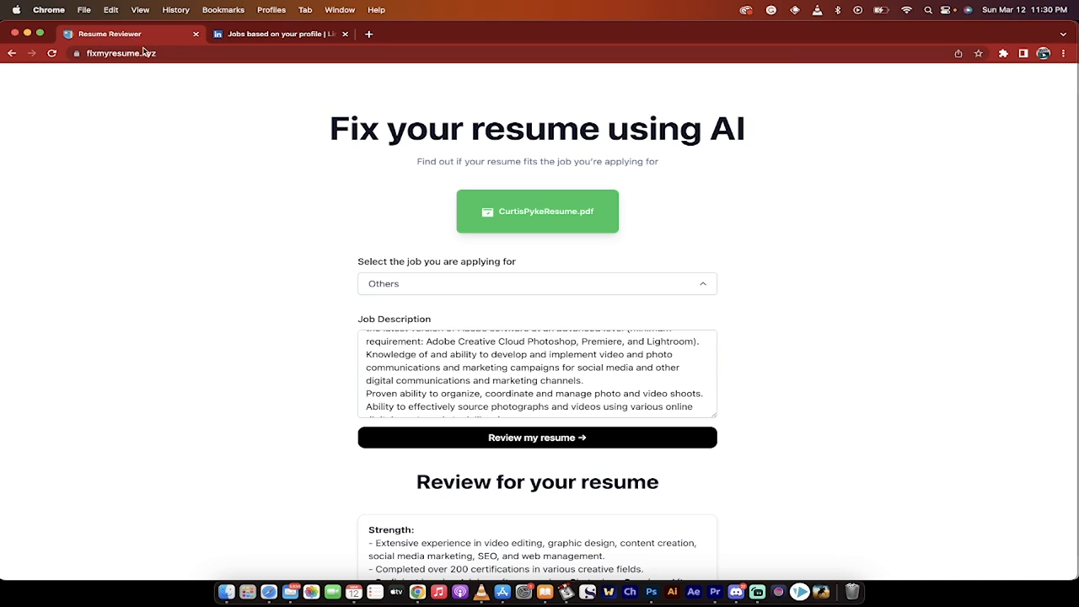
pyautogui.moveTo(173, 61)
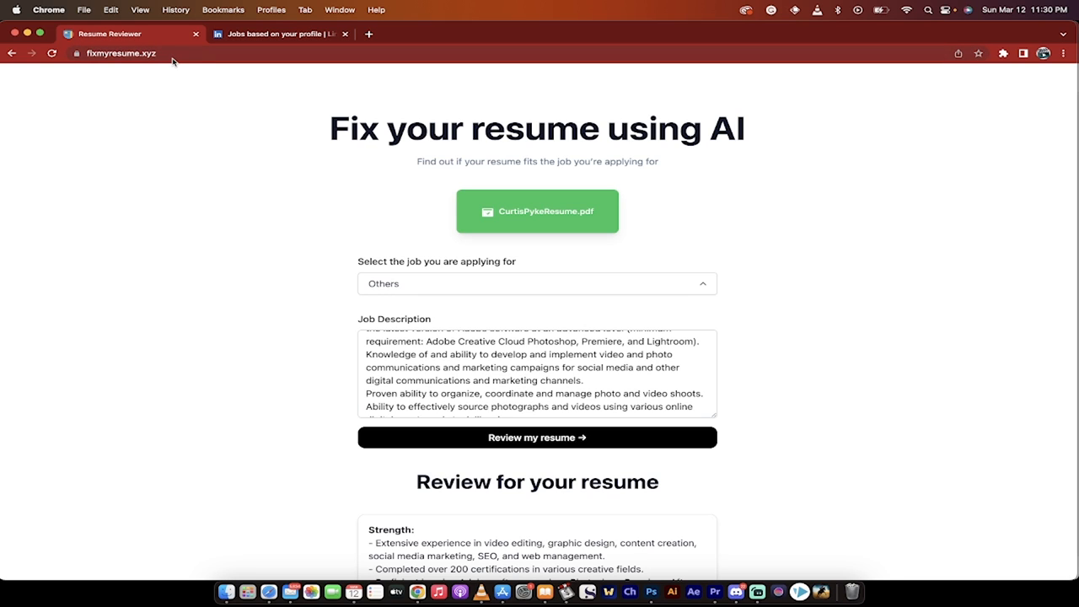
pyautogui.moveTo(149, 111)
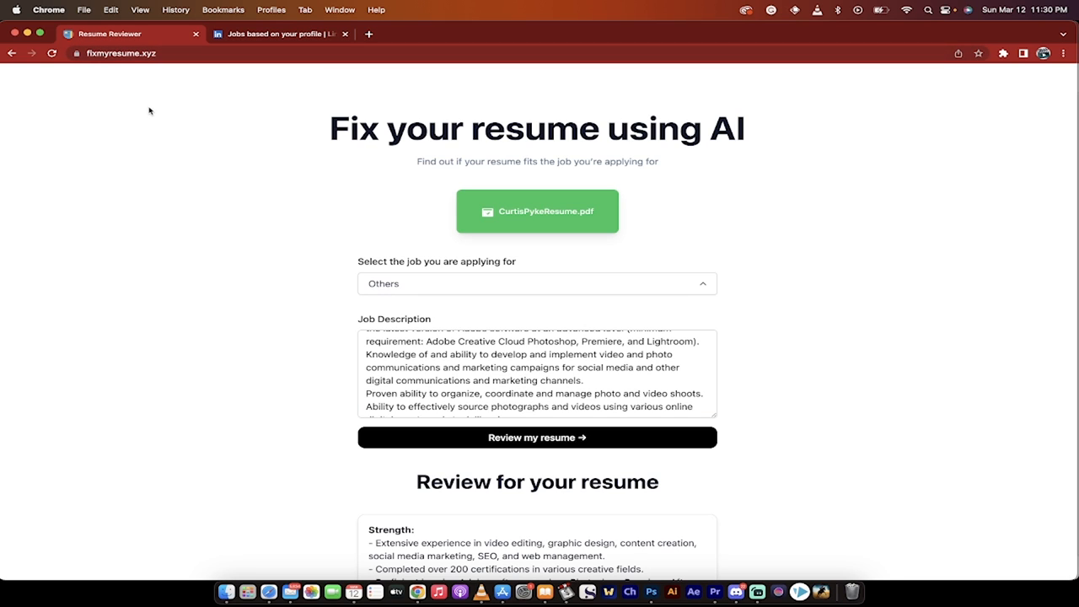
pyautogui.moveTo(139, 168)
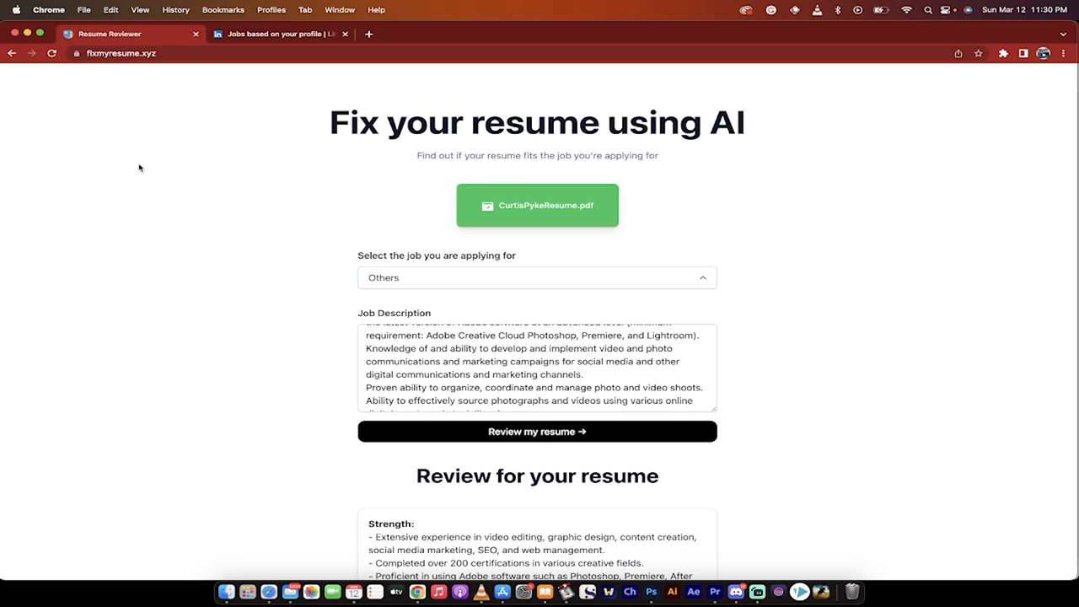
pyautogui.scroll(3)
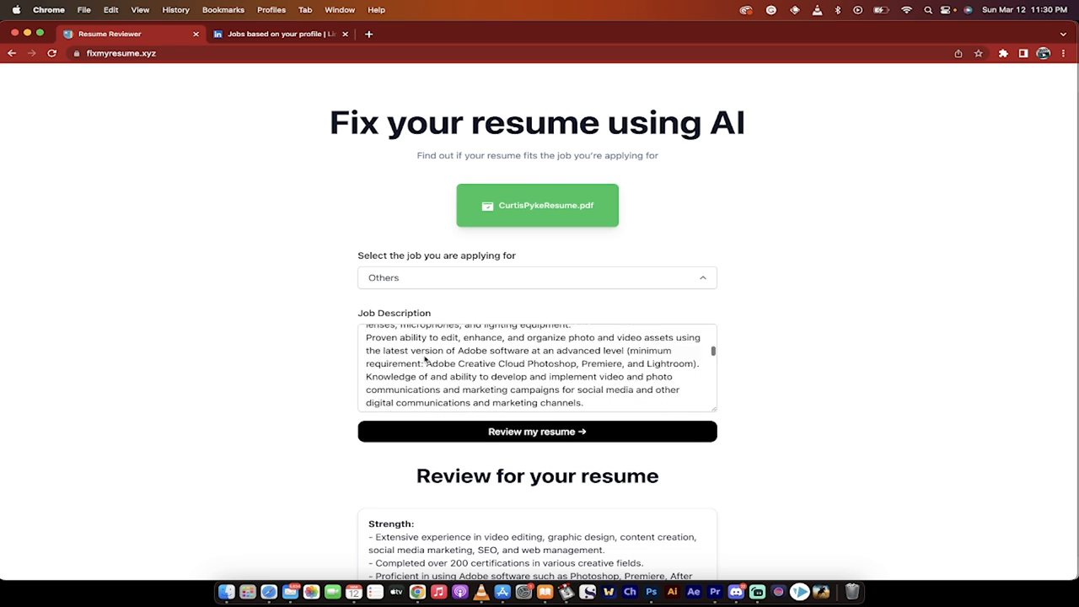
pyautogui.scroll(3)
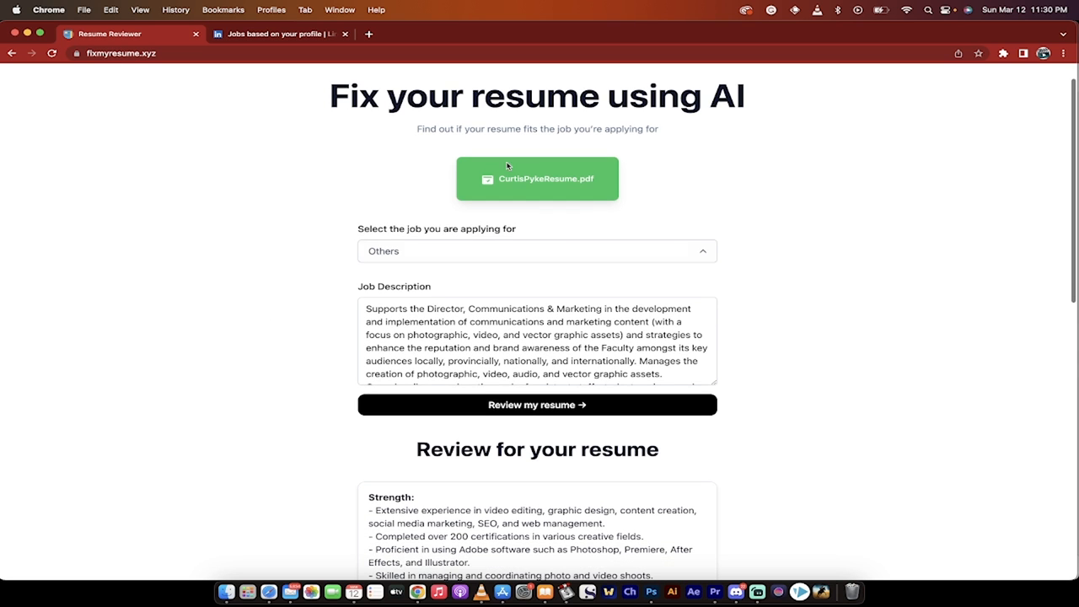
pyautogui.scroll(-3)
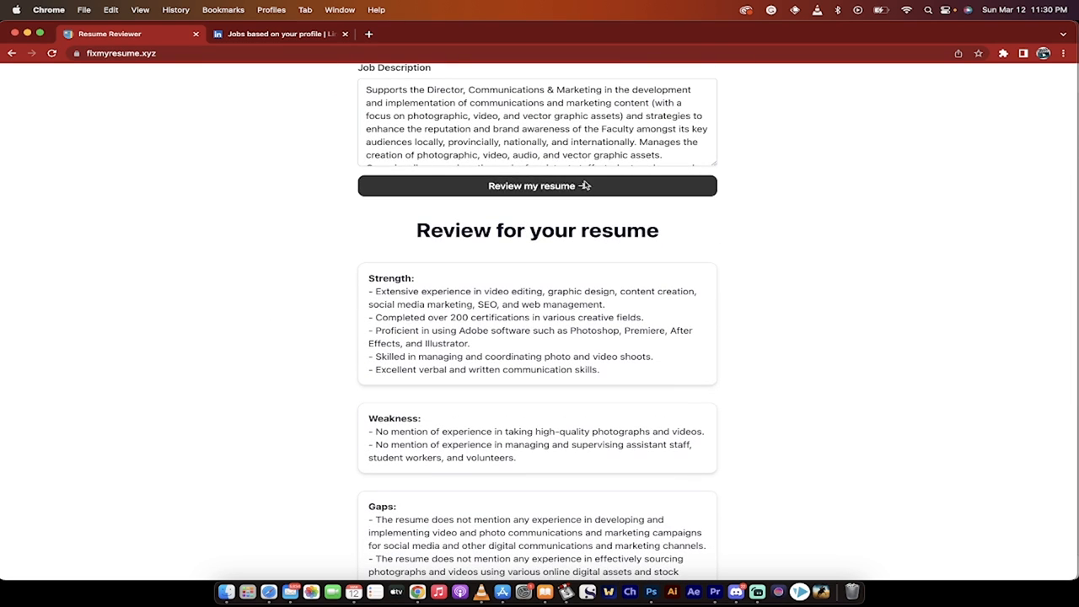
pyautogui.scroll(-3)
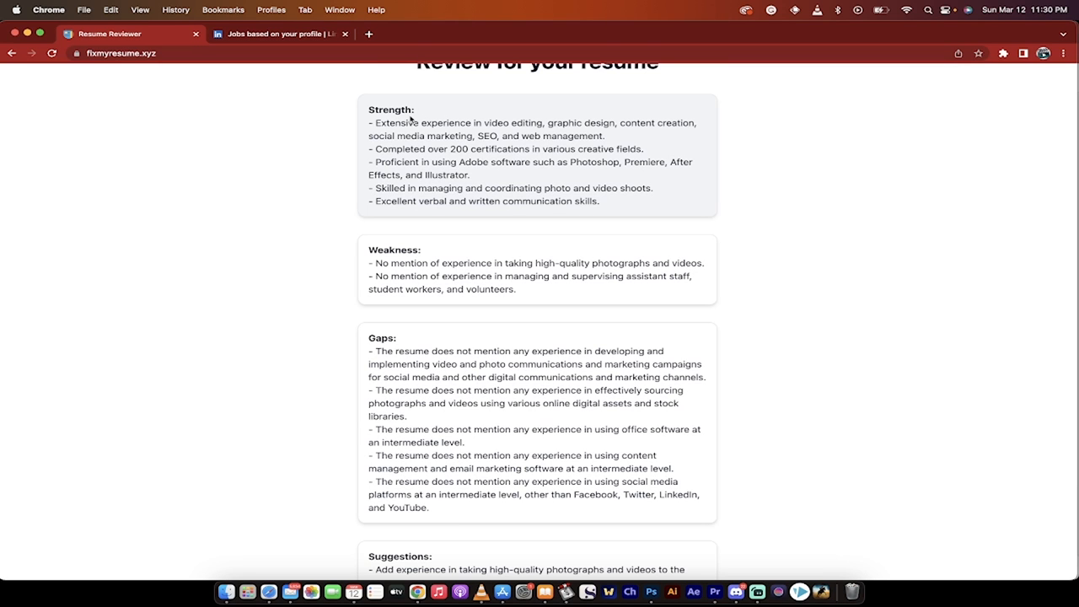
# Glance at the LinkedIn posting, then read the review's Gaps and six Suggestions
pyautogui.click(274, 34)
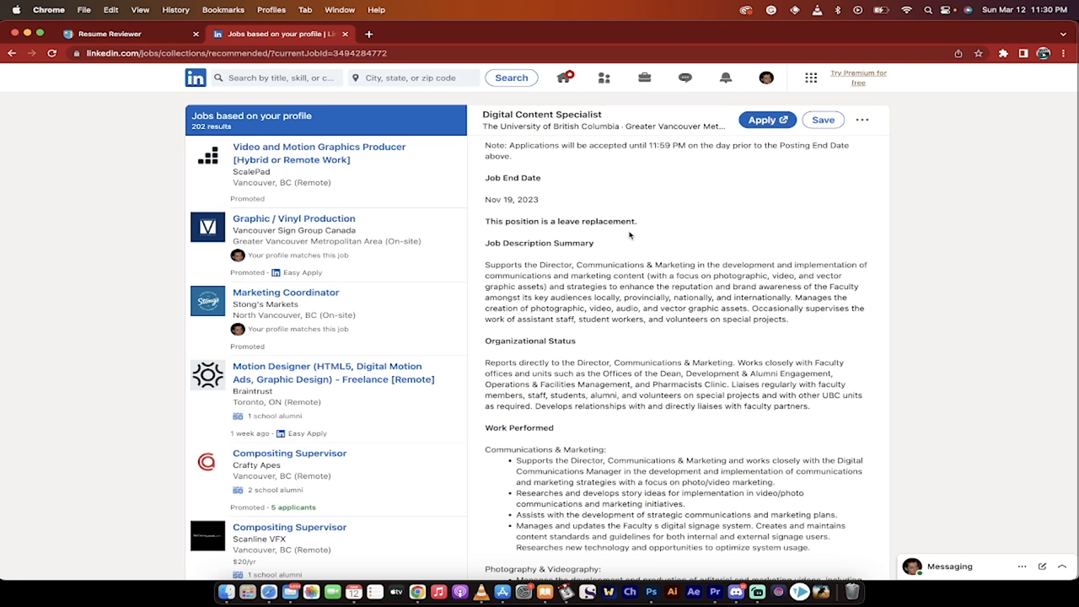
pyautogui.click(109, 34)
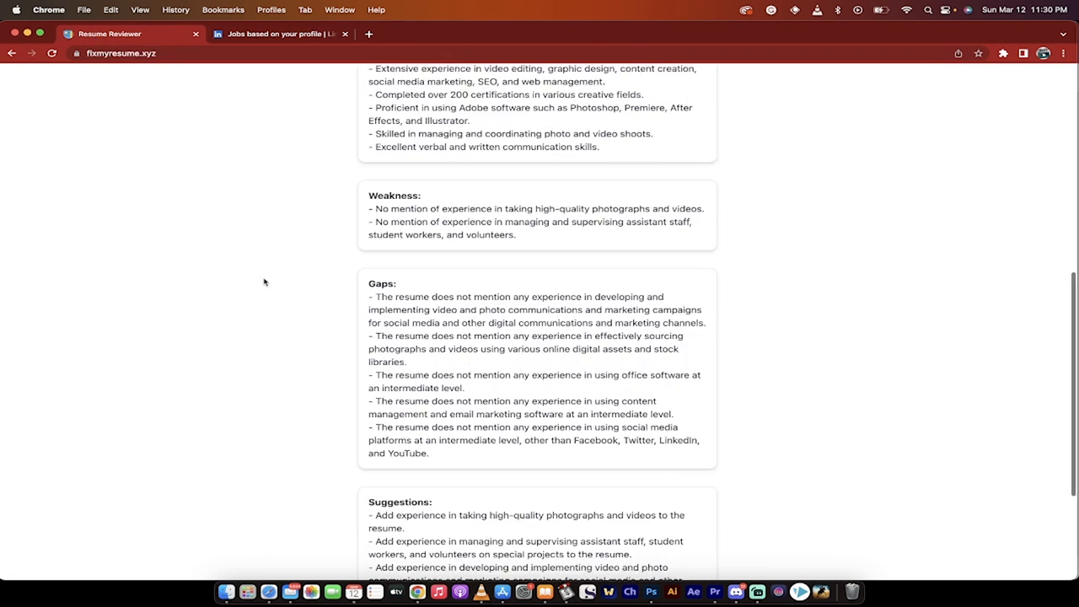
pyautogui.scroll(-3)
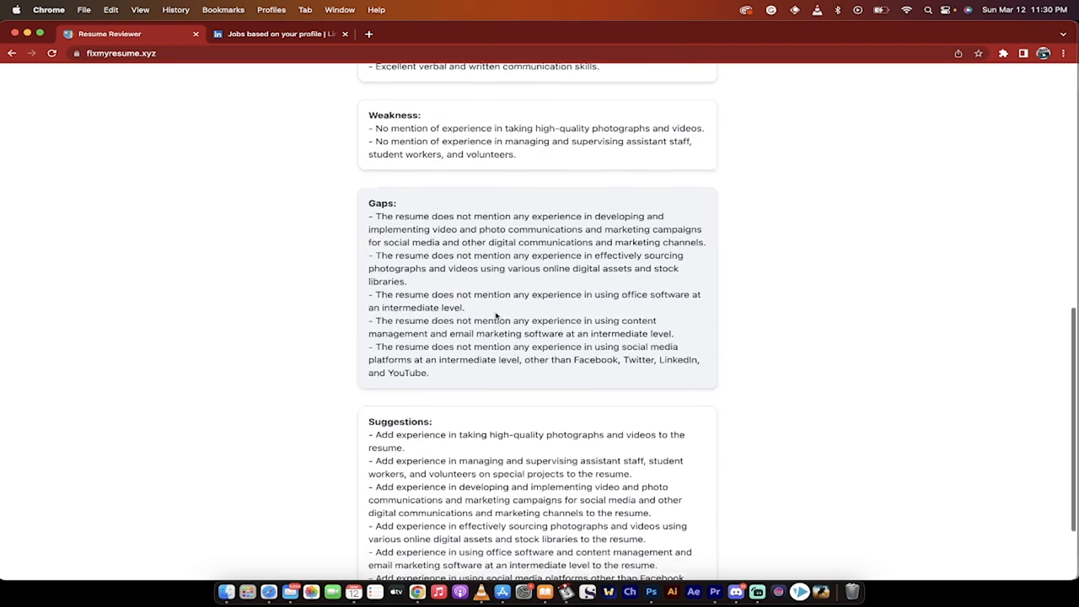
pyautogui.scroll(-3)
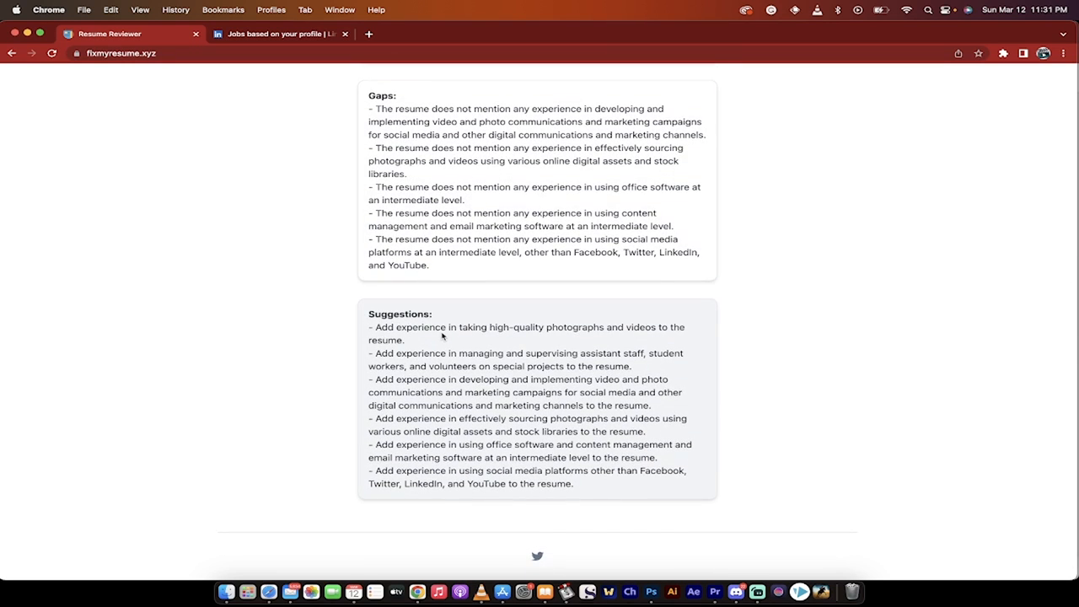
pyautogui.scroll(3)
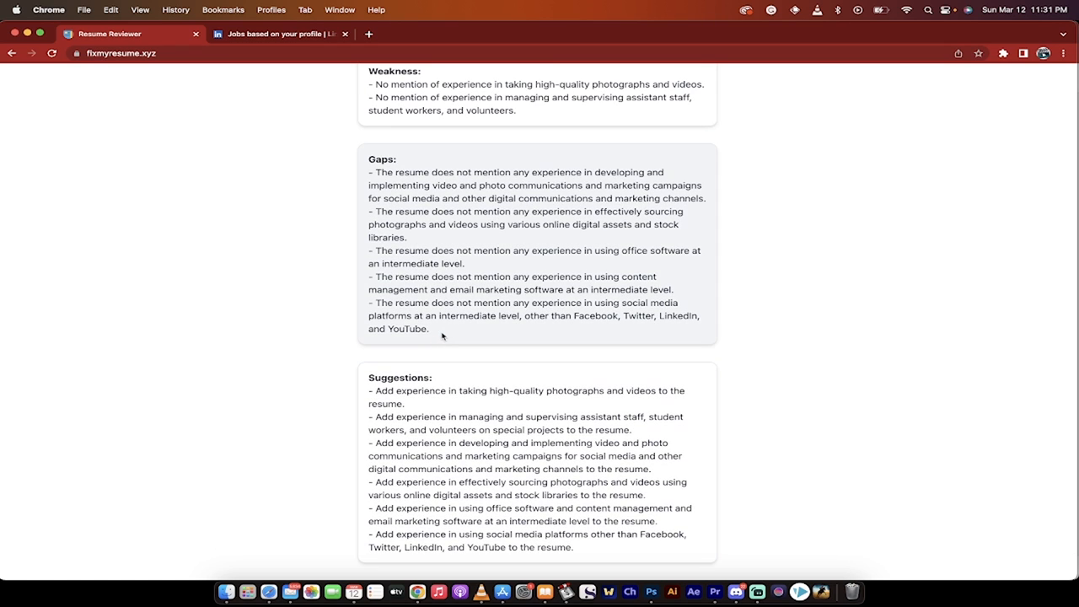
pyautogui.scroll(3)
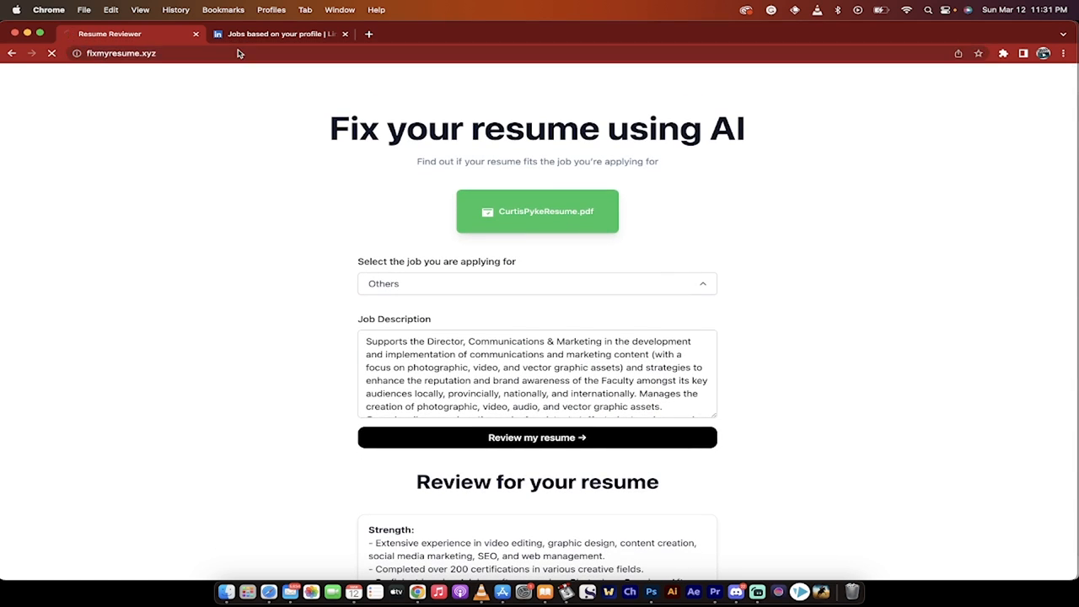
# On LinkedIn, open Jobs based on your profile to ScalePad's Video and Motion Graphics Producer posting
pyautogui.click(278, 34)
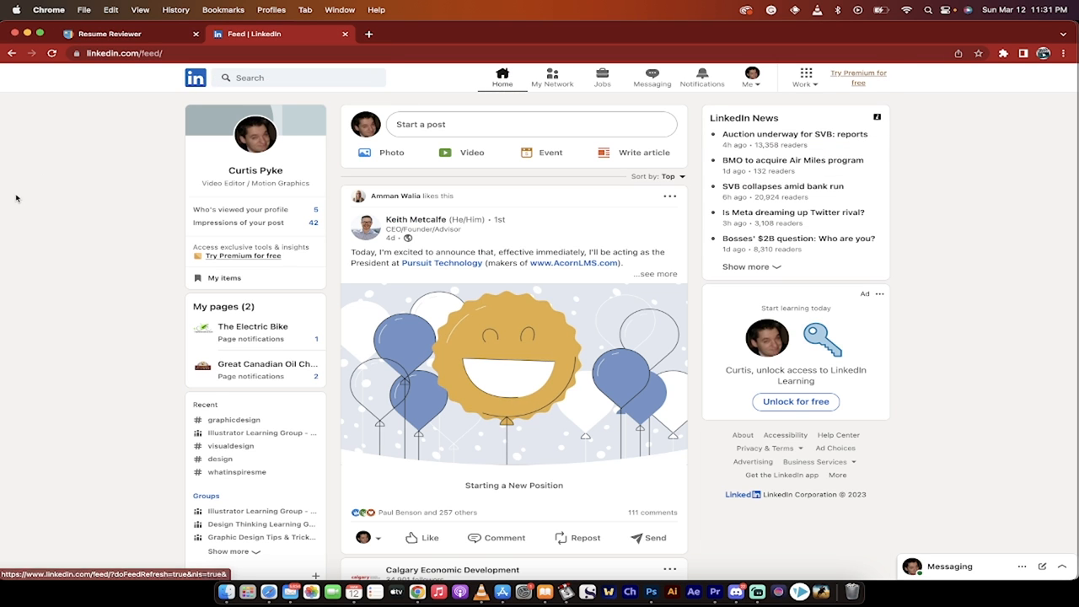
pyautogui.moveTo(415, 219)
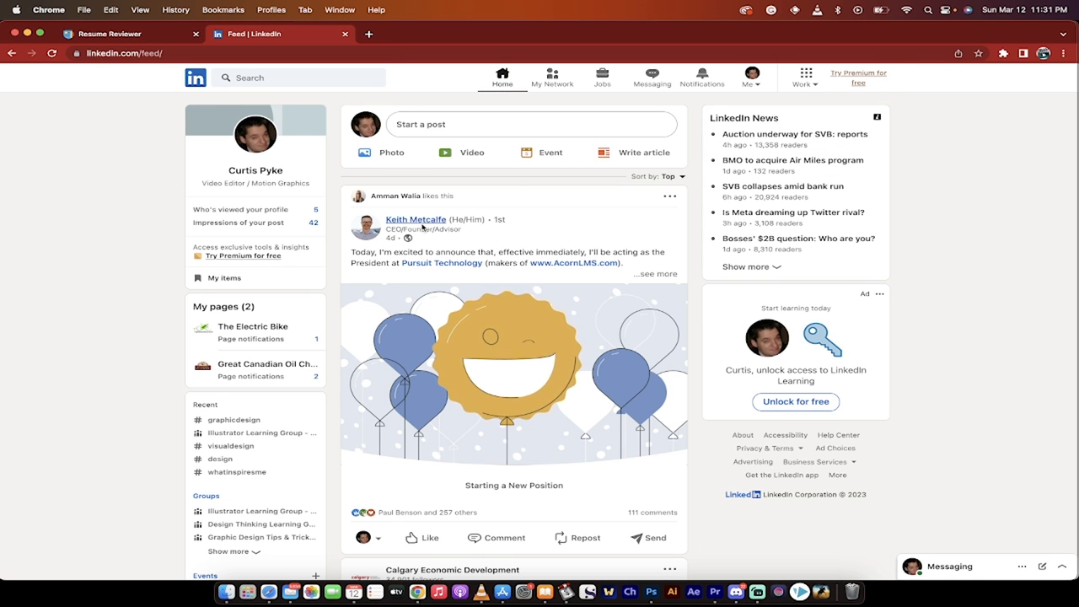
pyautogui.click(601, 75)
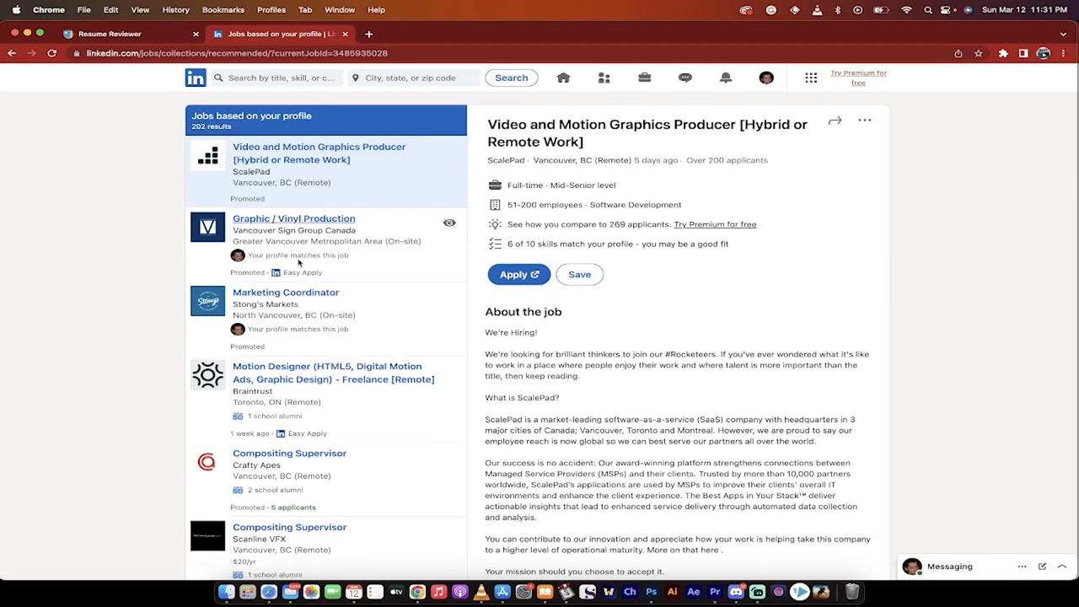
pyautogui.moveTo(504, 363)
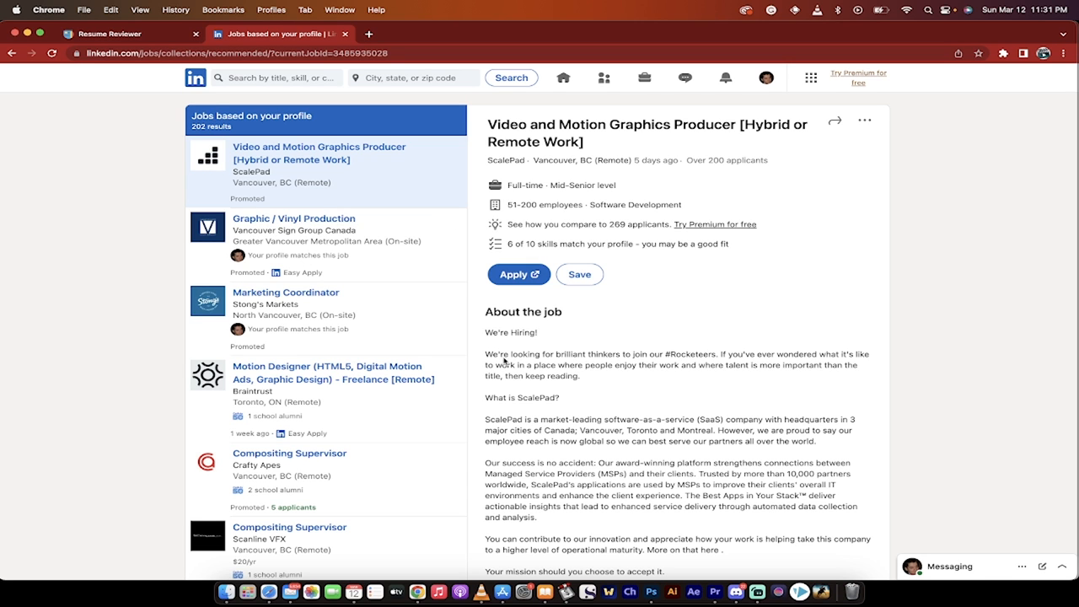
pyautogui.moveTo(551, 368)
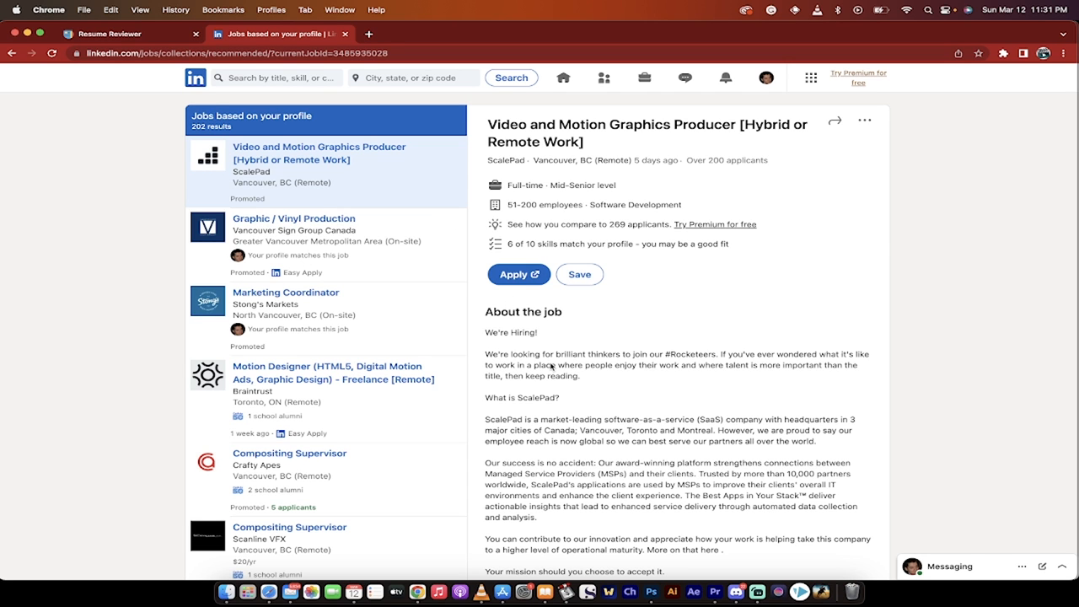
# Read the ScalePad posting, select its Responsibilities bullets, and return to the reviewer
pyautogui.scroll(-3)
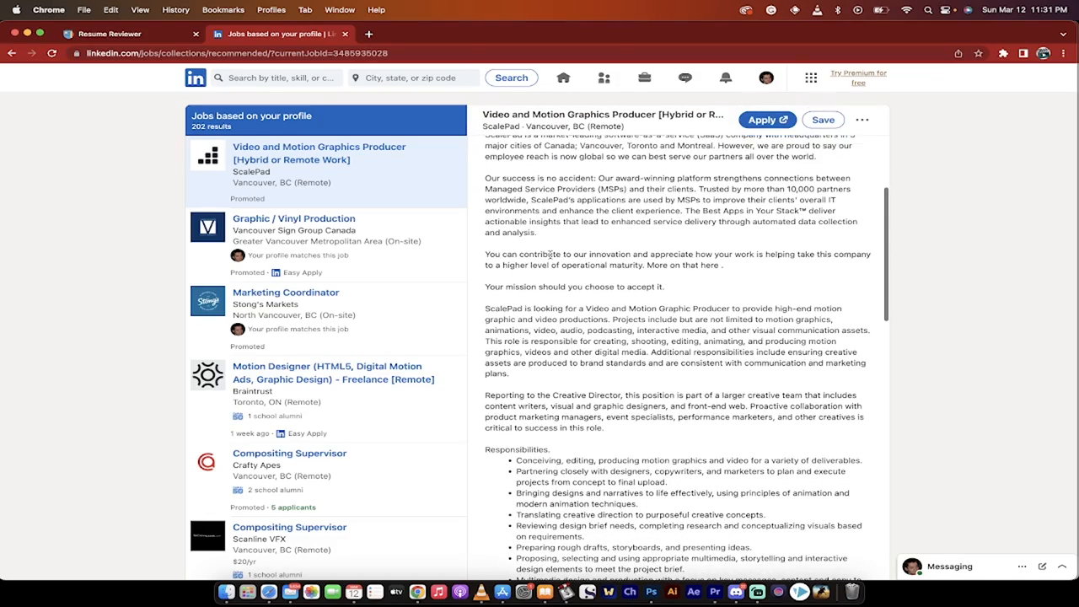
pyautogui.scroll(-3)
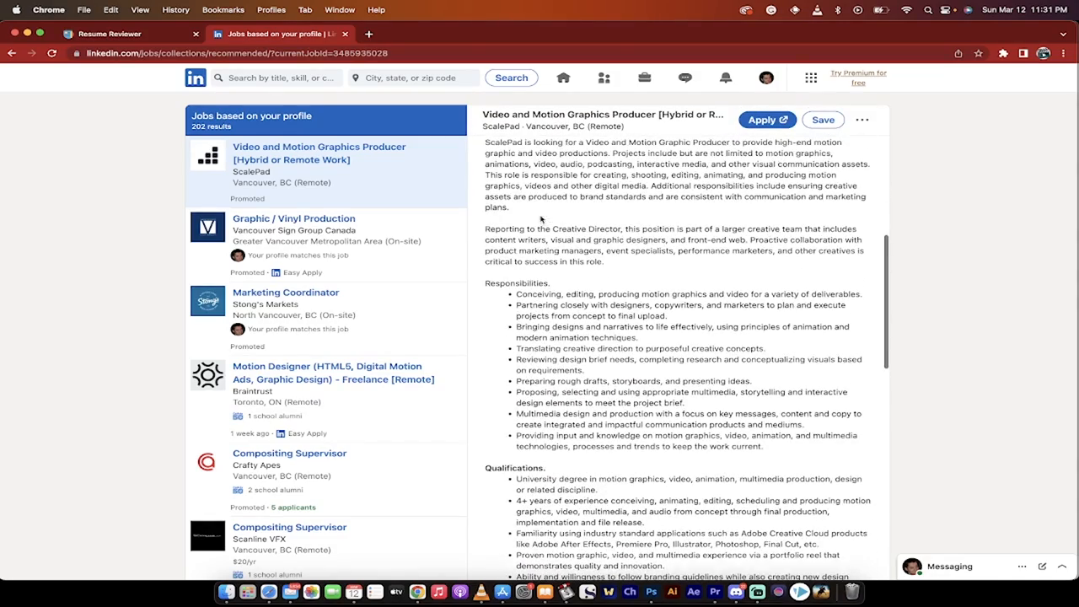
pyautogui.scroll(-3)
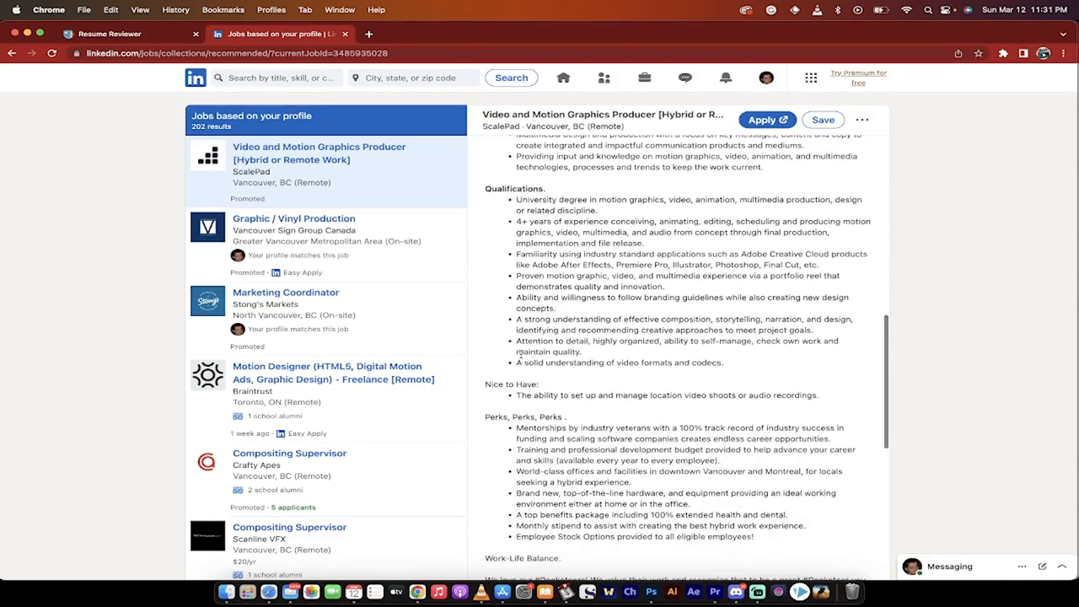
pyautogui.scroll(-3)
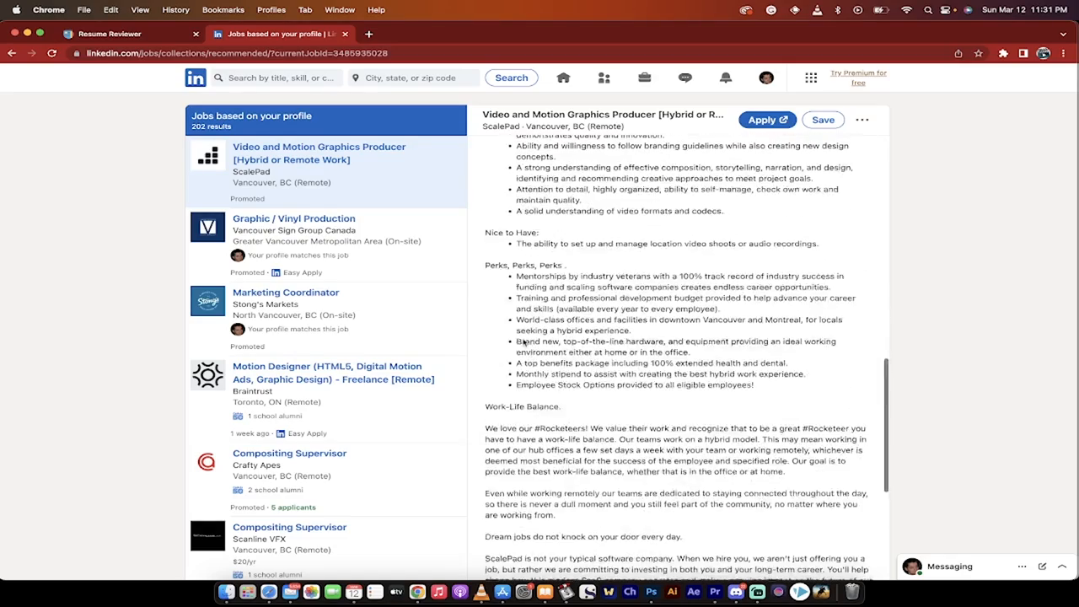
pyautogui.scroll(3)
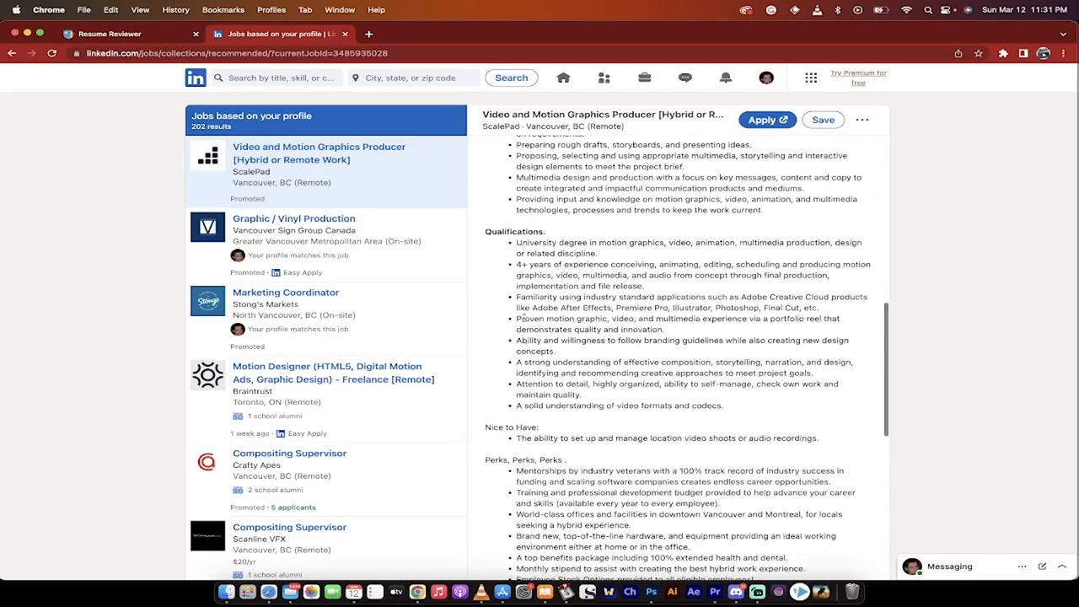
pyautogui.scroll(3)
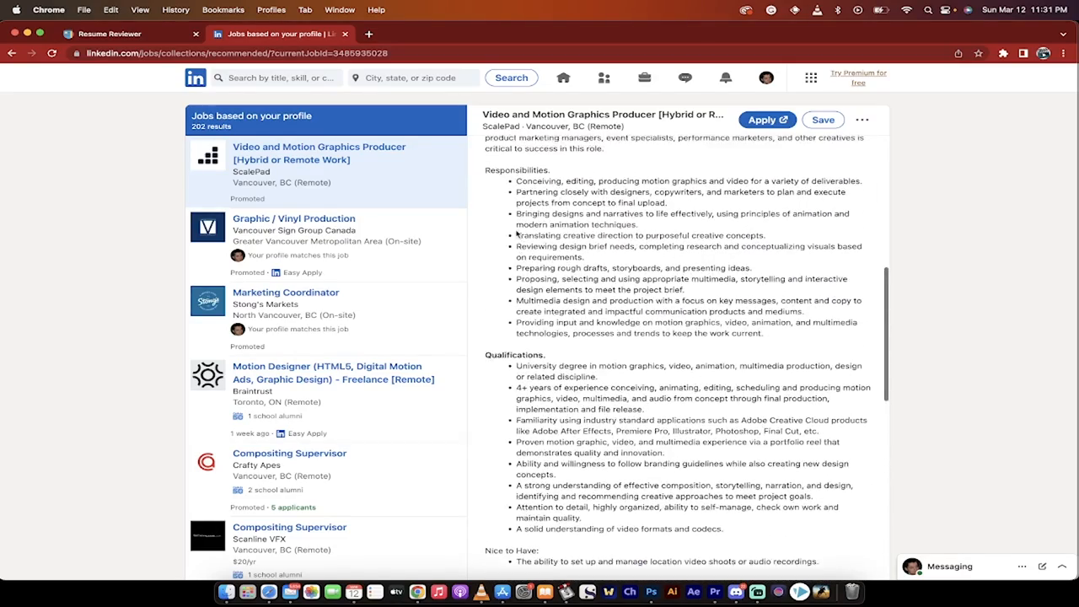
pyautogui.moveTo(499, 181); pyautogui.dragTo(742, 311)
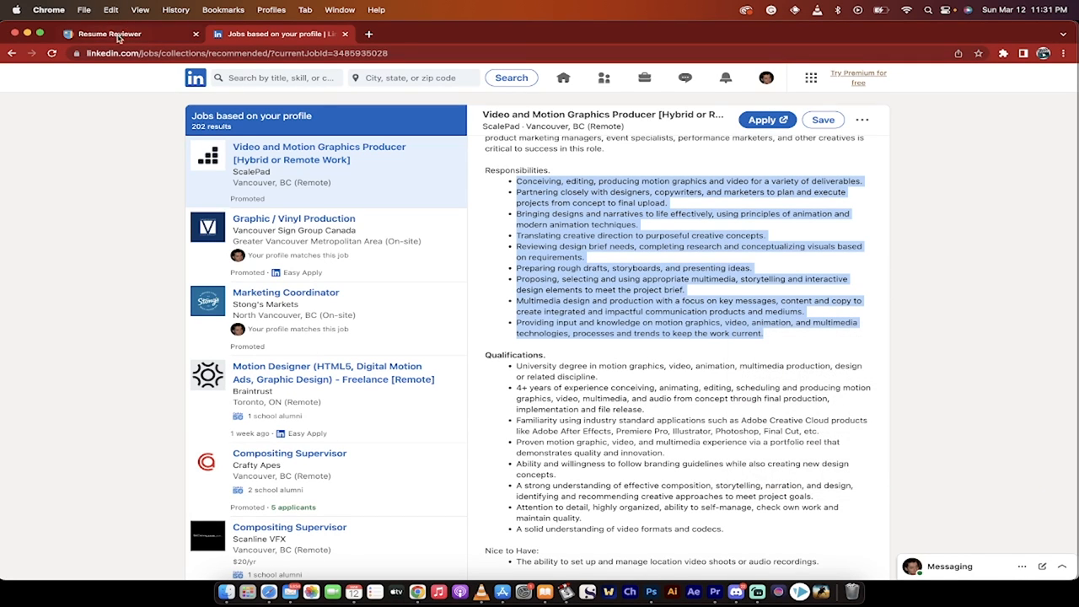
pyautogui.click(109, 33)
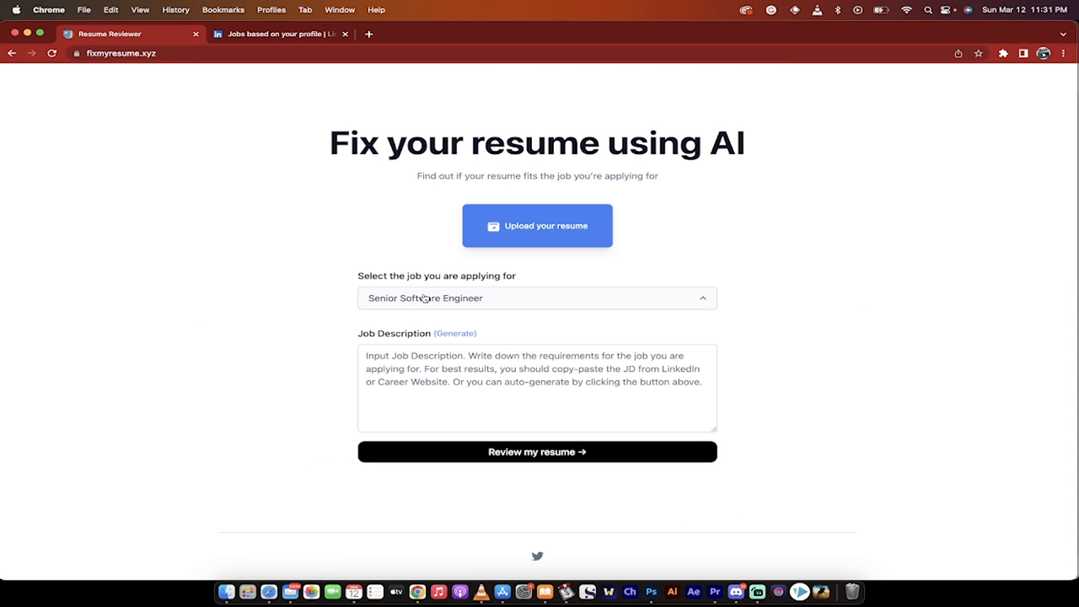
# Change the 'job you are applying for' dropdown from Senior Software Engineer to Others
pyautogui.click(383, 439)
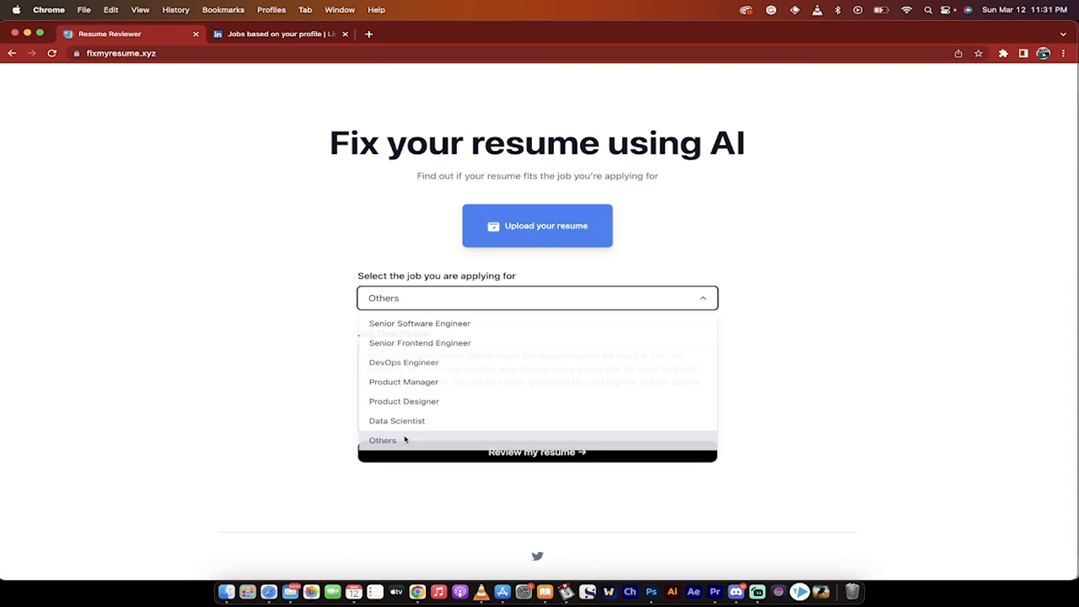
pyautogui.click(278, 34)
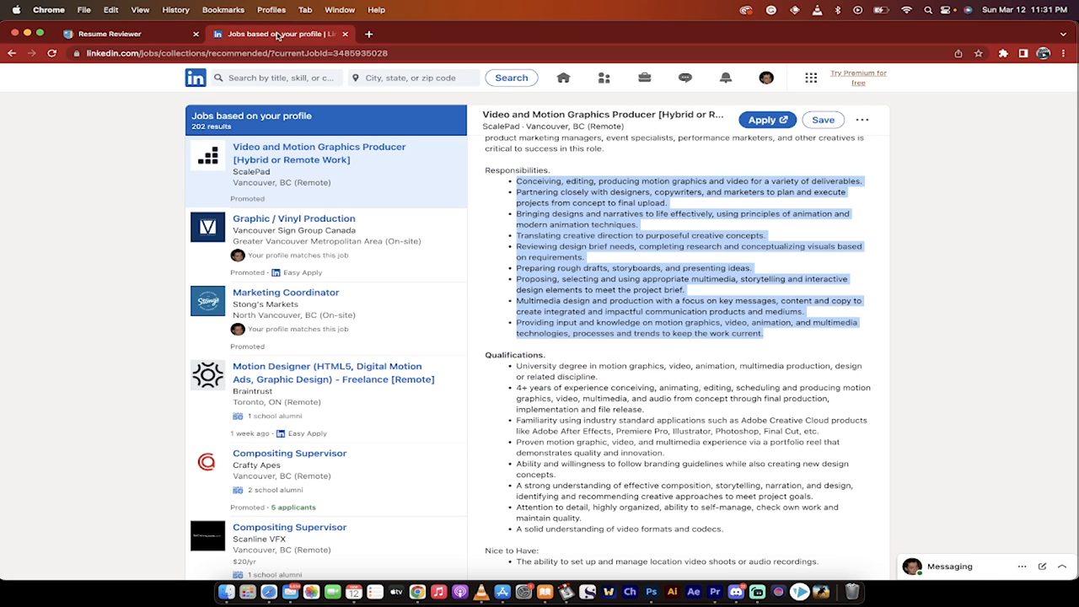
pyautogui.click(110, 34)
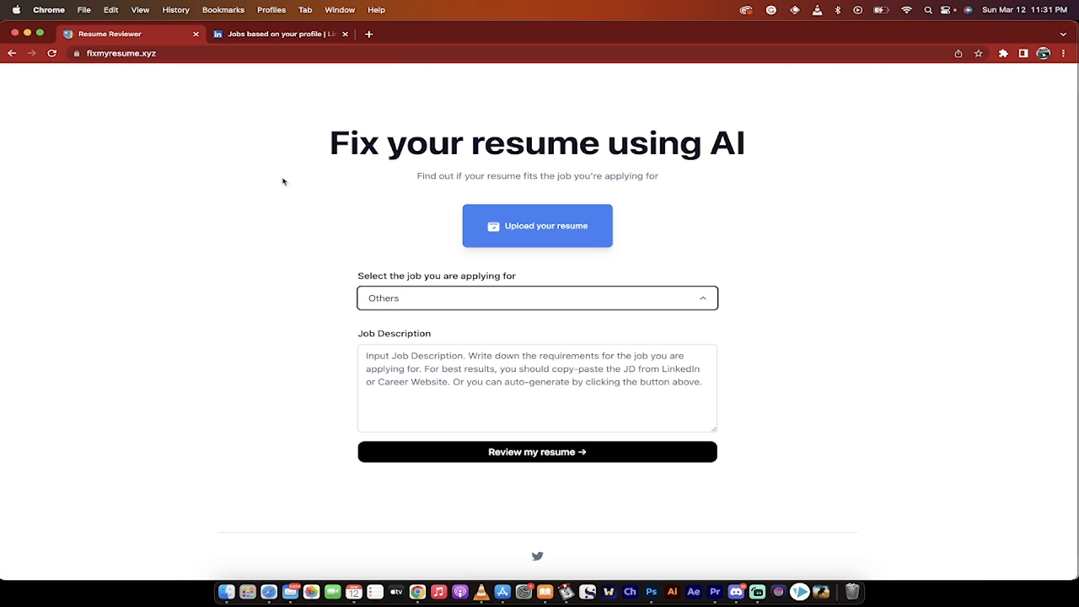
pyautogui.click(536, 297)
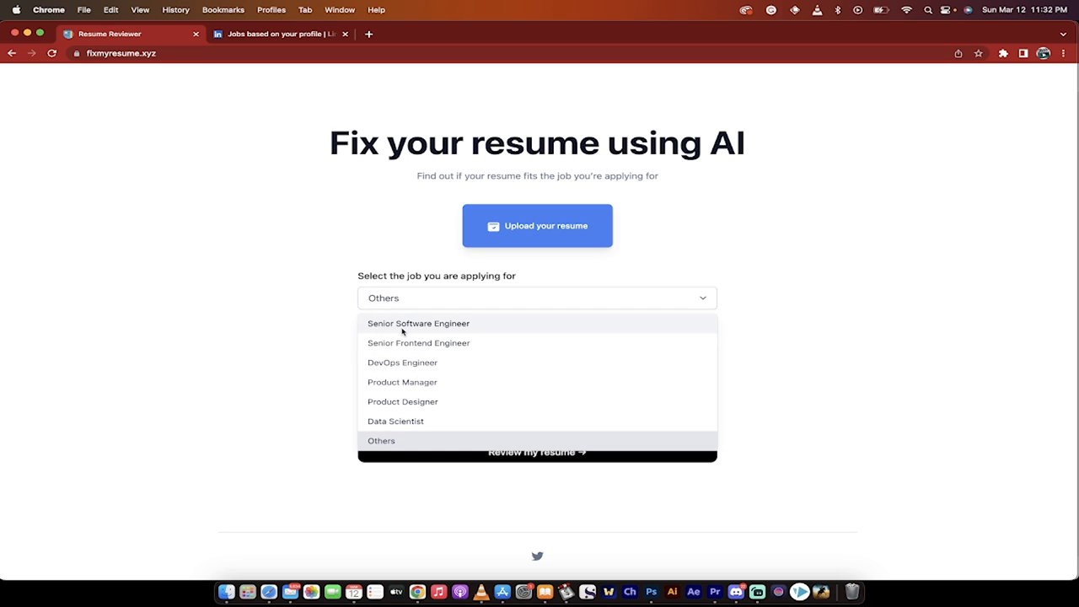
pyautogui.moveTo(355, 343)
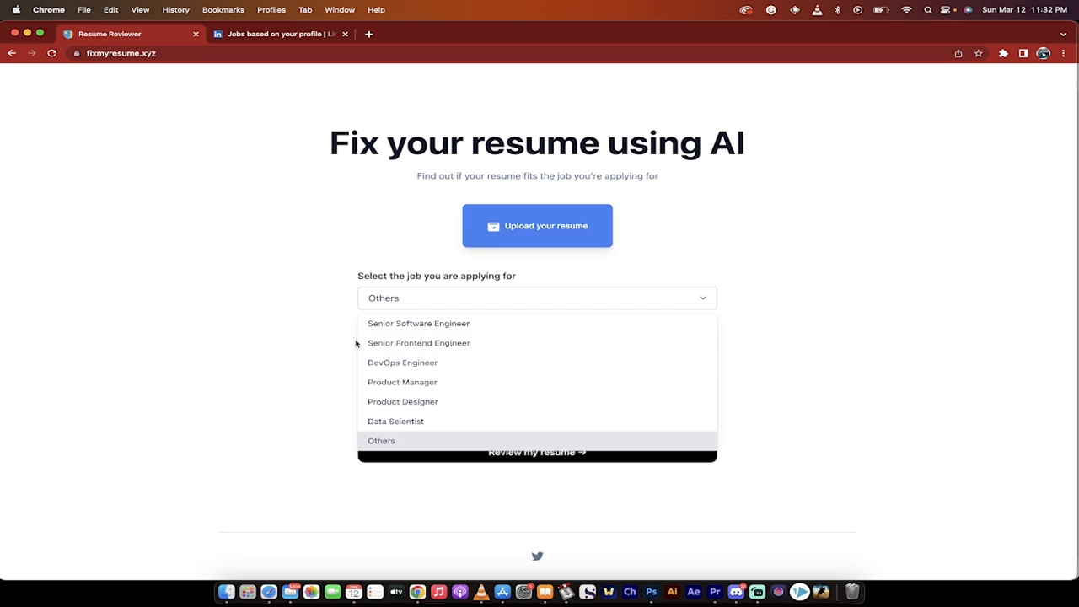
# Paste the ScalePad Responsibilities into the Job Description field
pyautogui.click(381, 440)
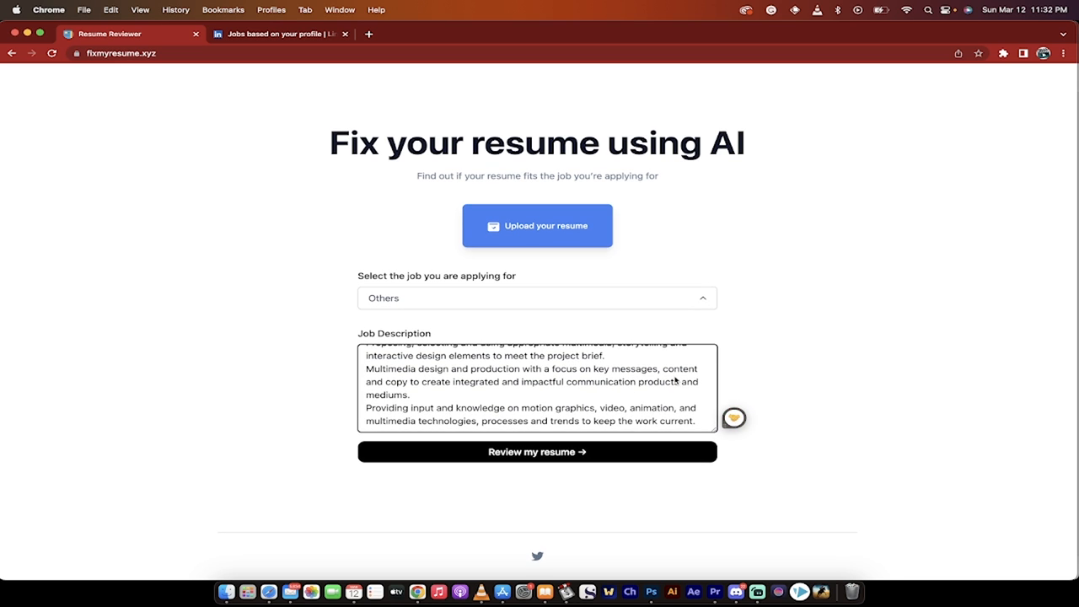
pyautogui.scroll(-3)
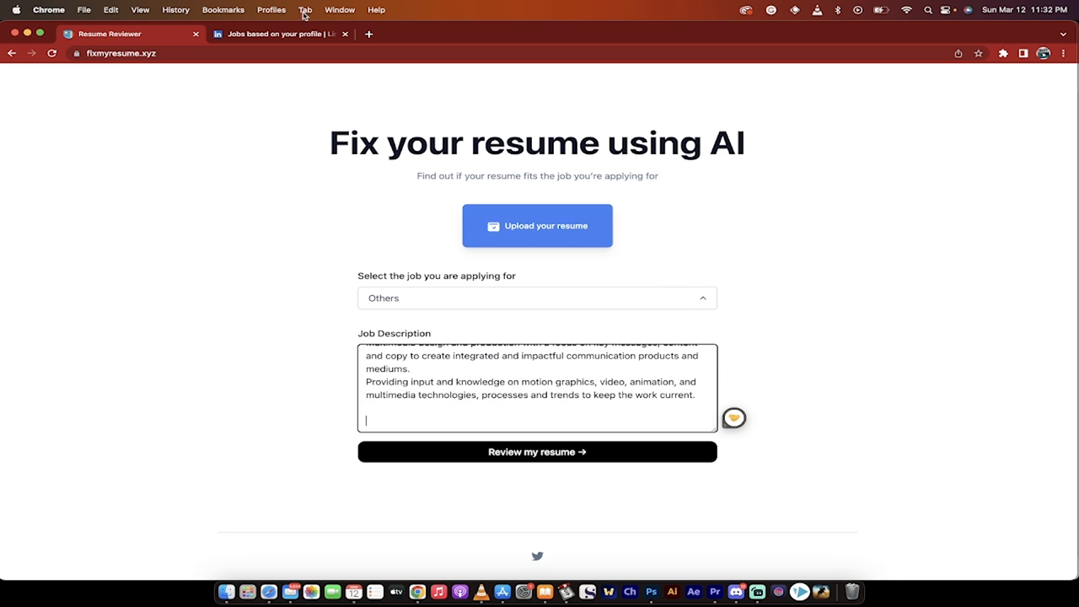
# Copy the posting's Qualifications bullets from LinkedIn and come back to the reviewer
pyautogui.click(274, 34)
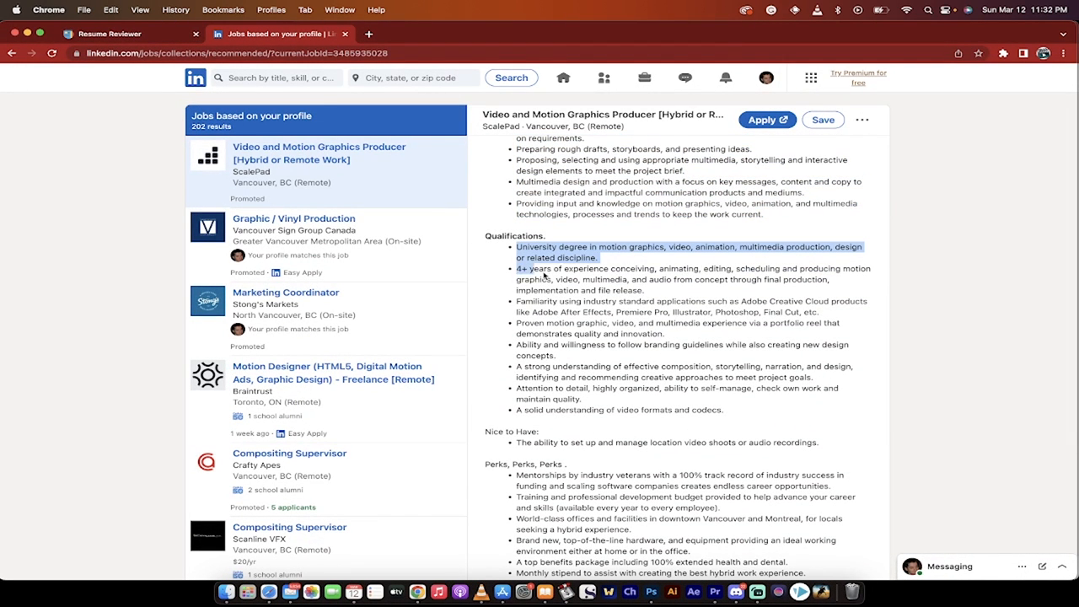
pyautogui.moveTo(519, 268); pyautogui.dragTo(727, 410)
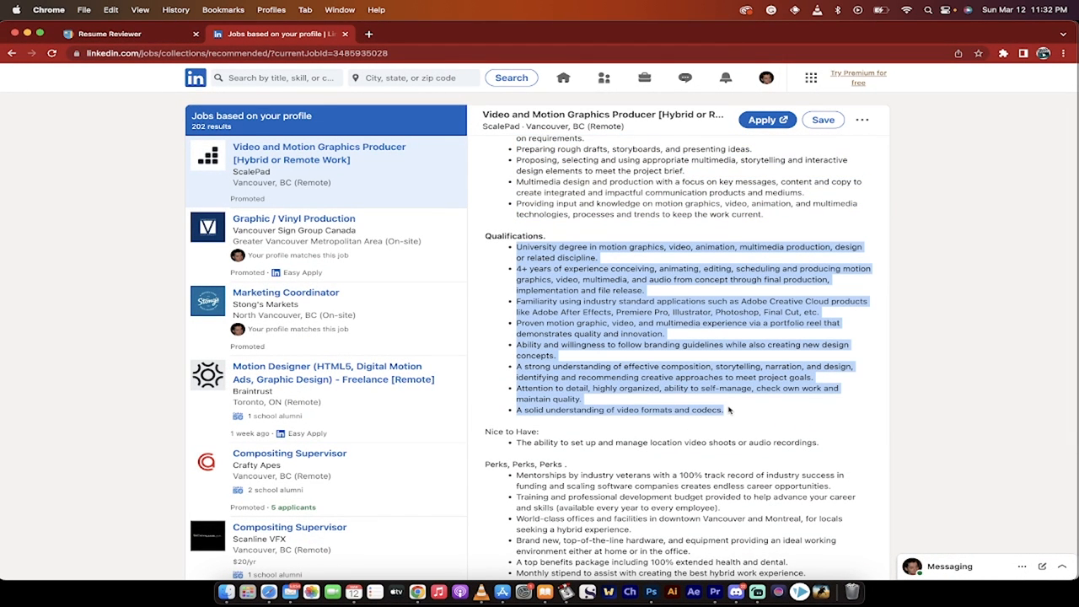
pyautogui.click(109, 34)
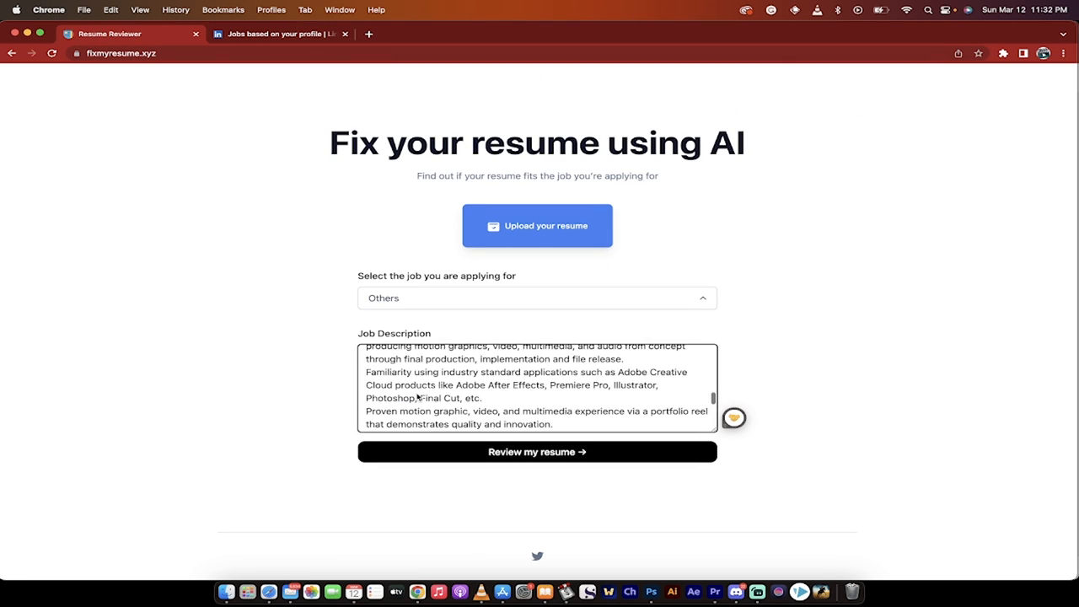
# Scroll the Job Description to check the qualifications follow the responsibilities
pyautogui.scroll(3)
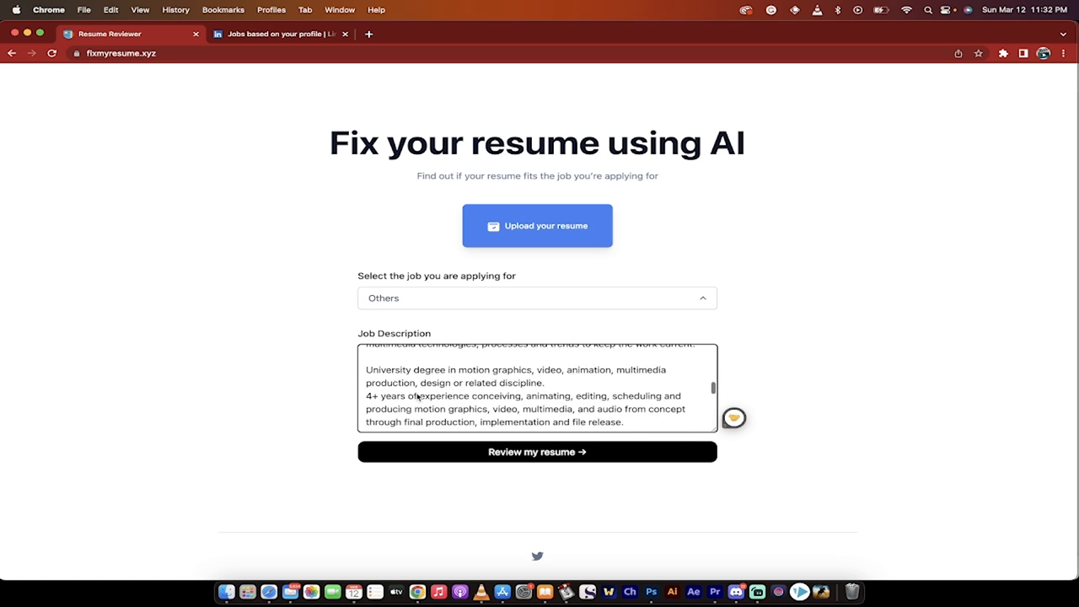
pyautogui.scroll(-3)
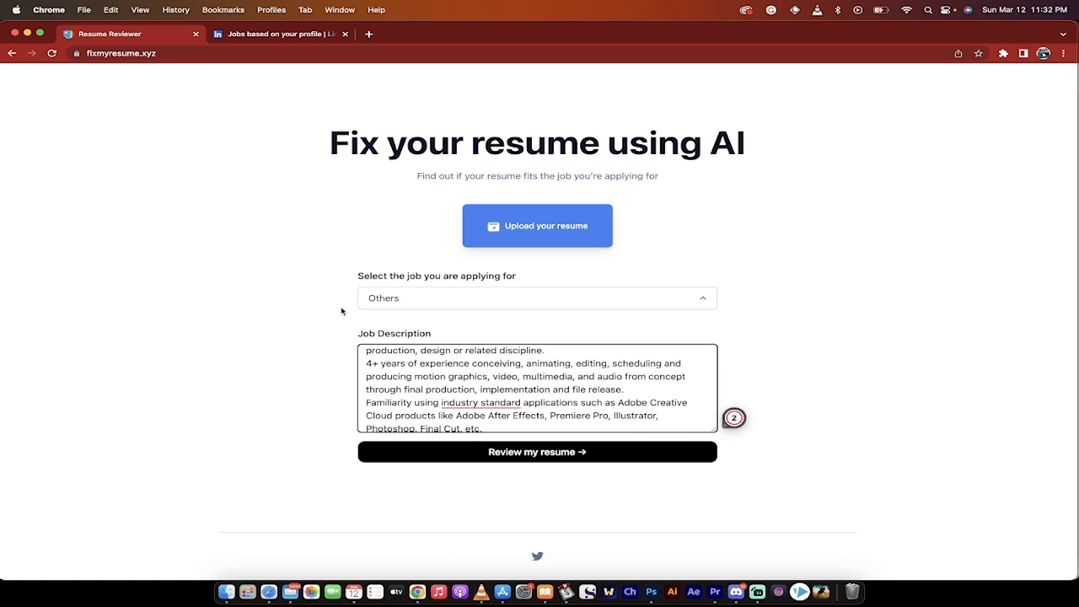
pyautogui.moveTo(553, 226)
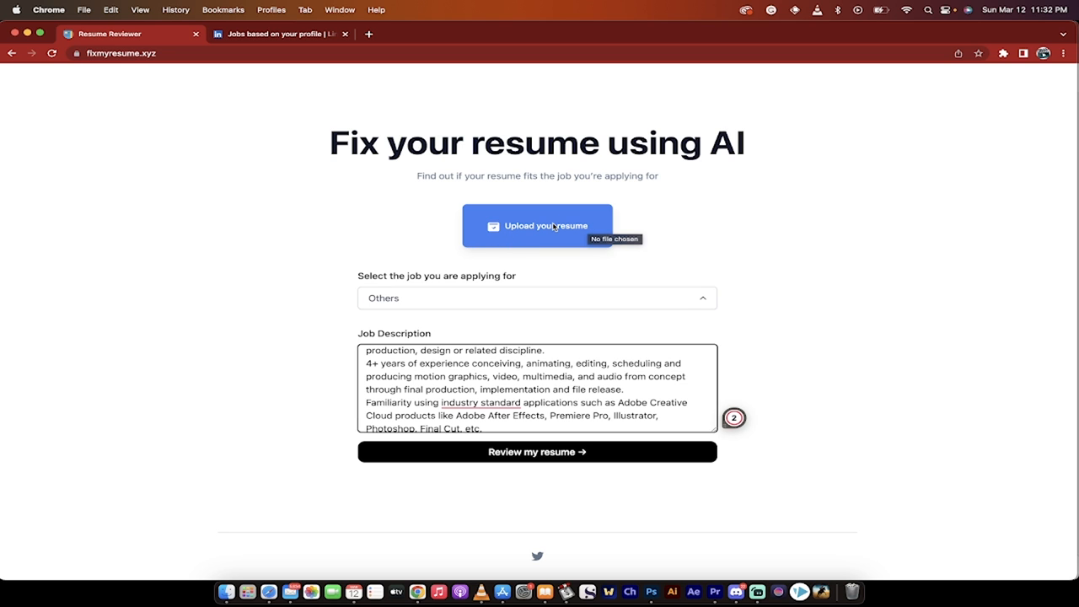
# Upload CurtisPykeResume.pdf as the resume via the Finder file dialog
pyautogui.click(537, 225)
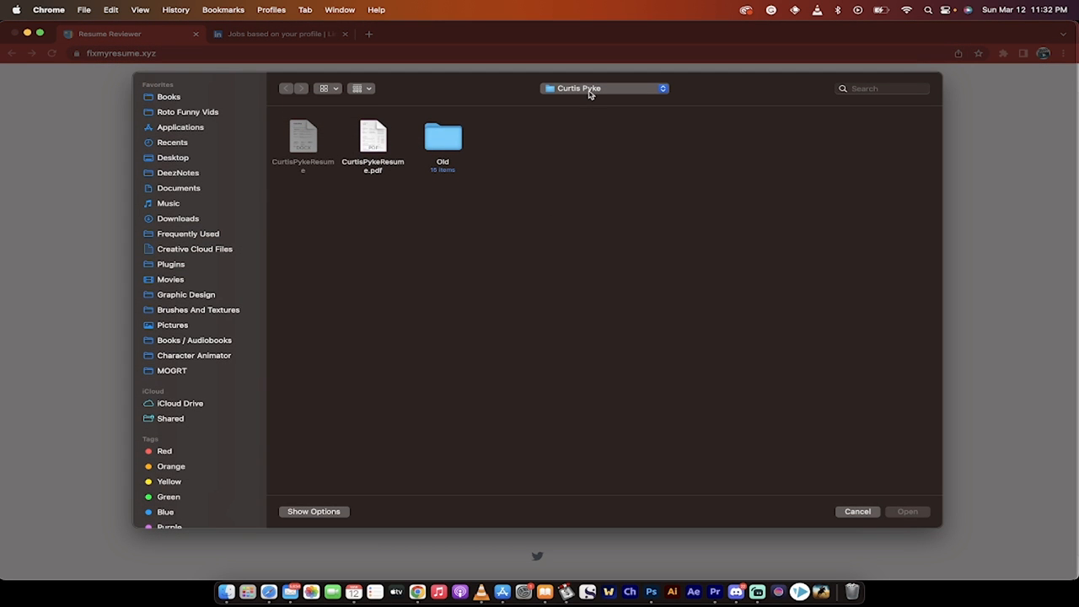
pyautogui.click(373, 137)
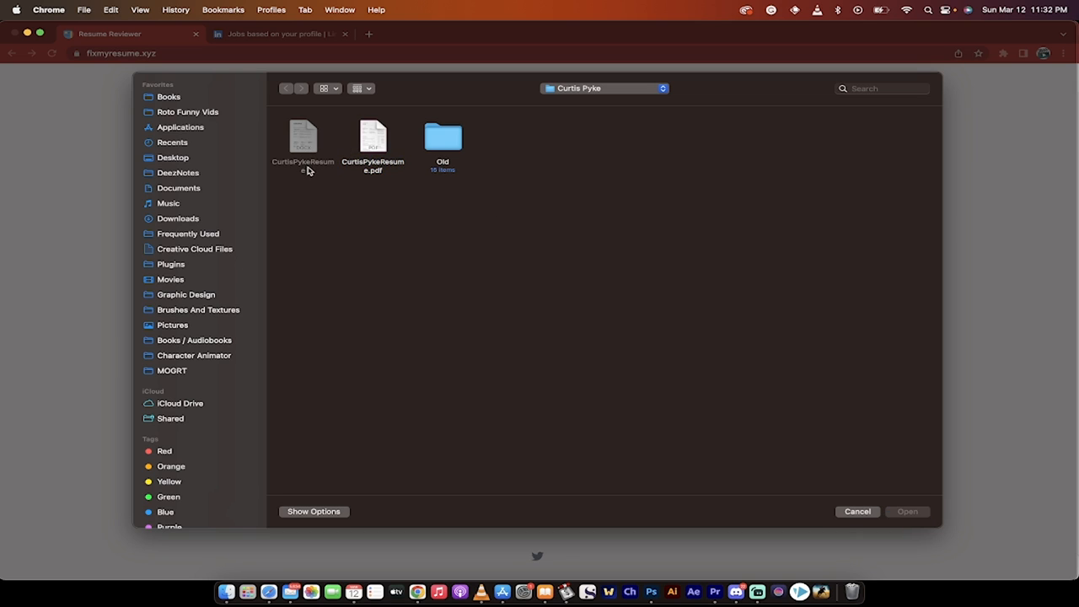
pyautogui.moveTo(362, 171)
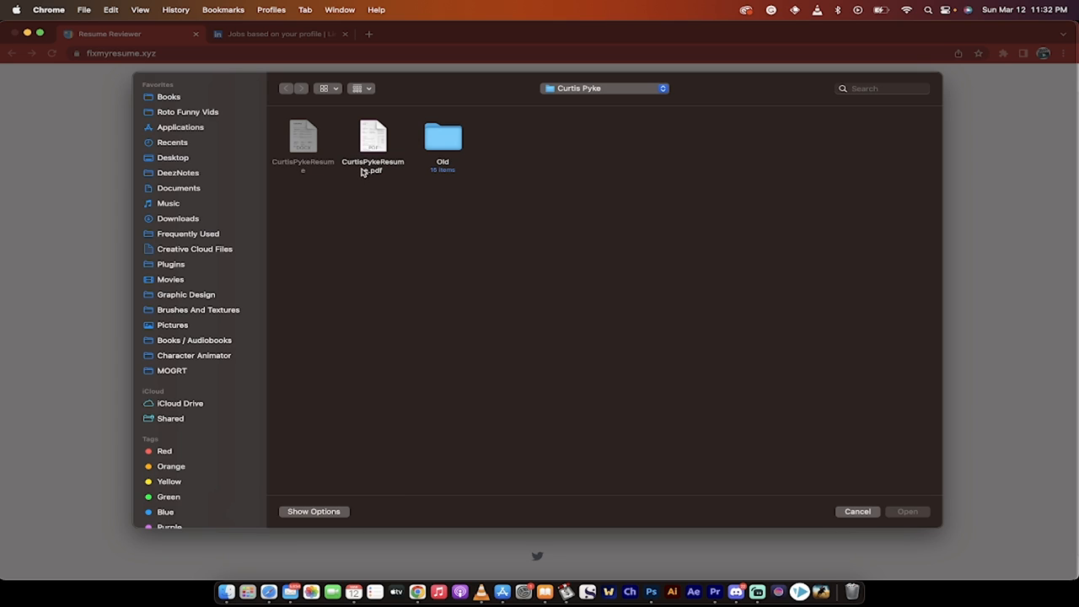
pyautogui.click(372, 139)
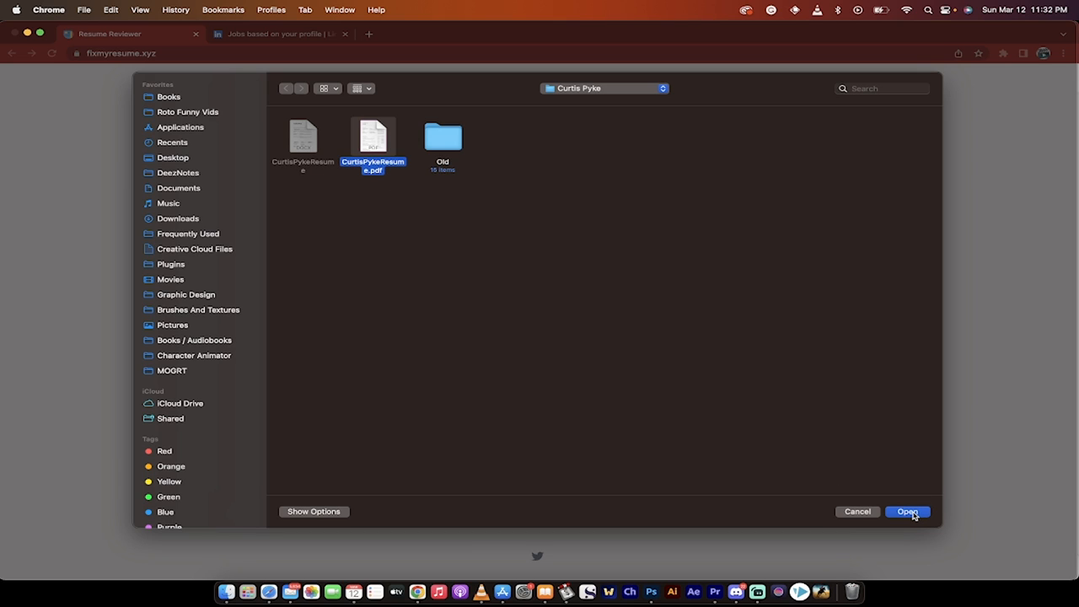
pyautogui.click(907, 511)
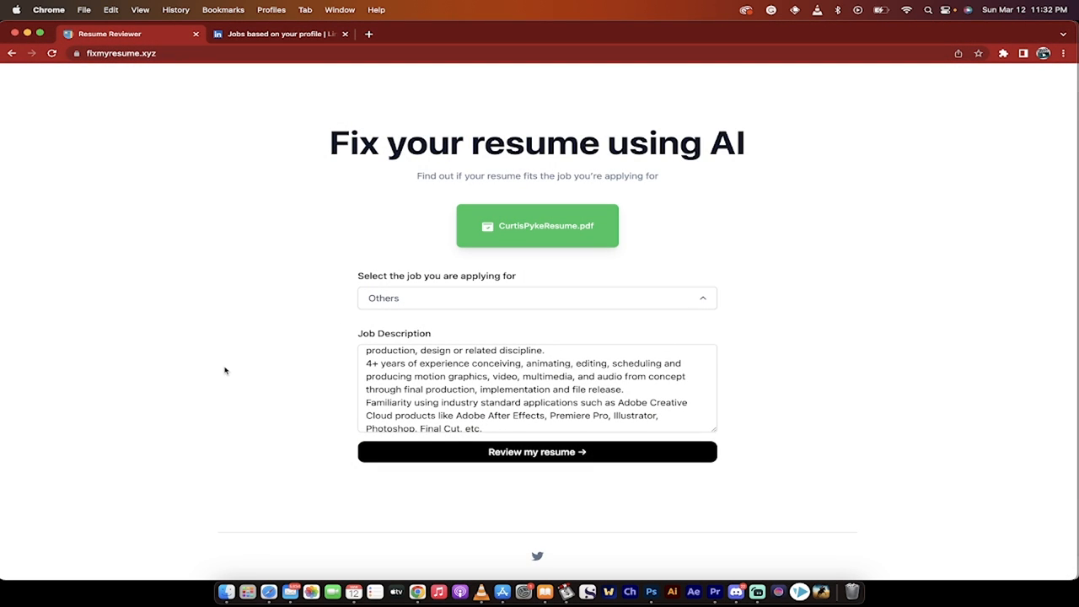
# Run Review my resume and scroll to the generated Strength and Weakness sections
pyautogui.click(536, 451)
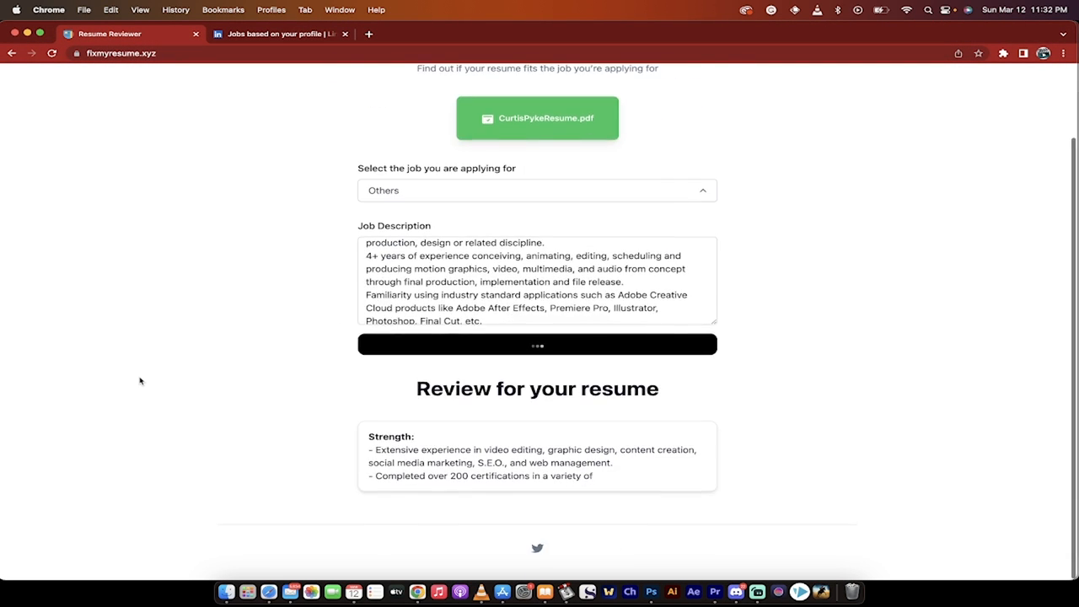
pyautogui.scroll(-3)
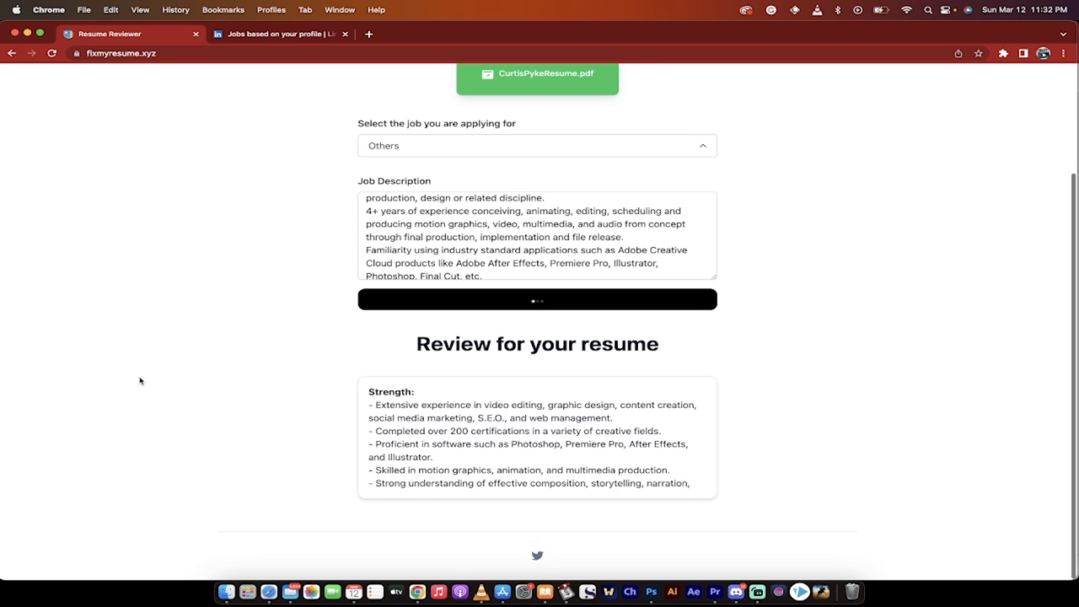
pyautogui.scroll(-3)
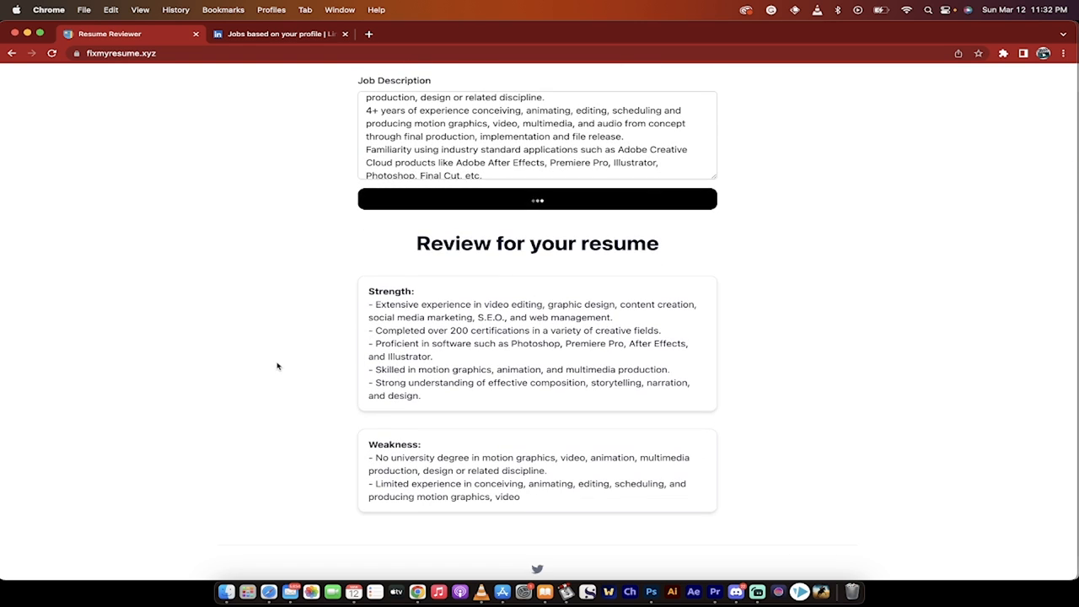
pyautogui.scroll(-3)
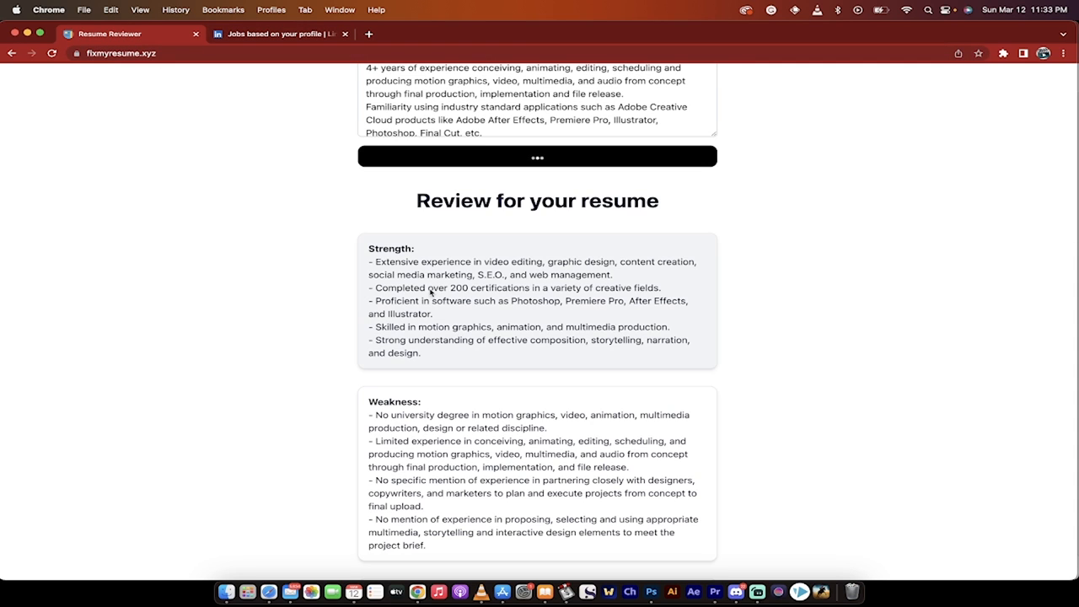
# Scroll down through the ScalePad review to read its Weakness and Gaps boxes
pyautogui.scroll(-3)
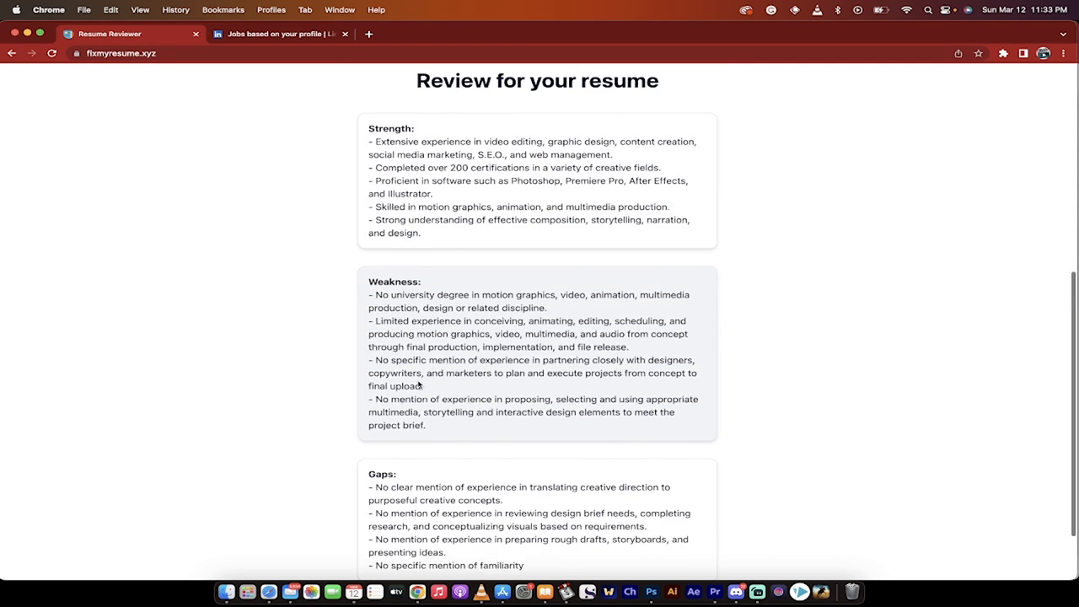
pyautogui.scroll(-3)
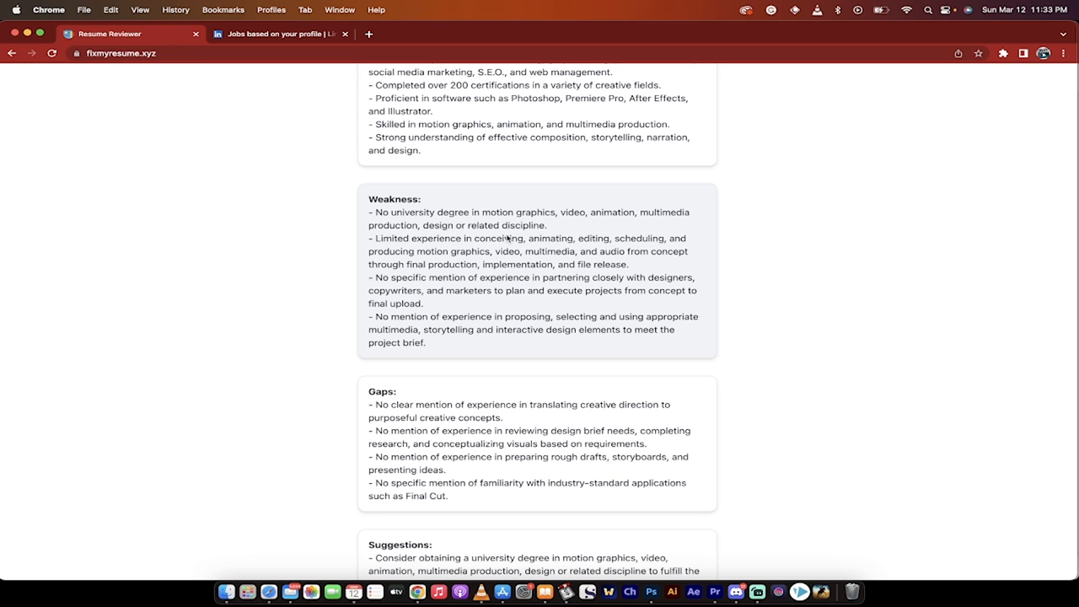
pyautogui.scroll(-3)
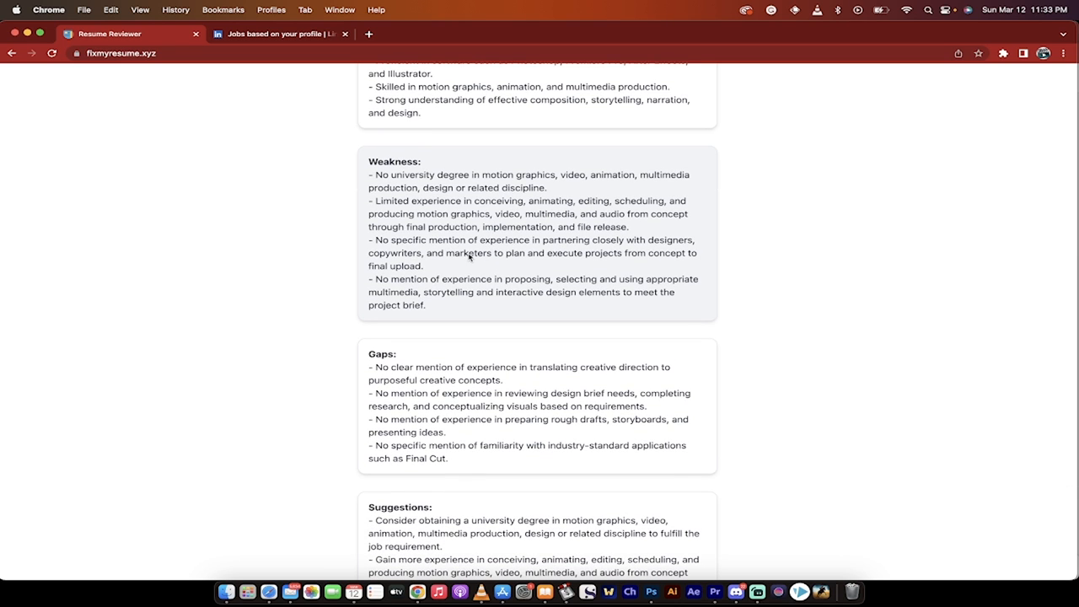
pyautogui.scroll(-3)
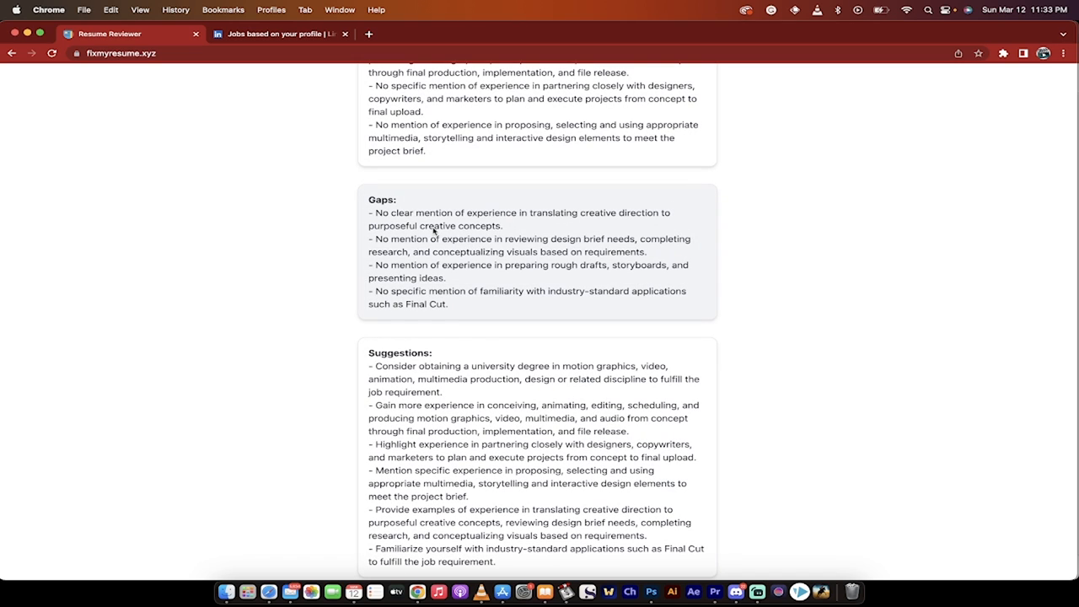
pyautogui.moveTo(479, 240)
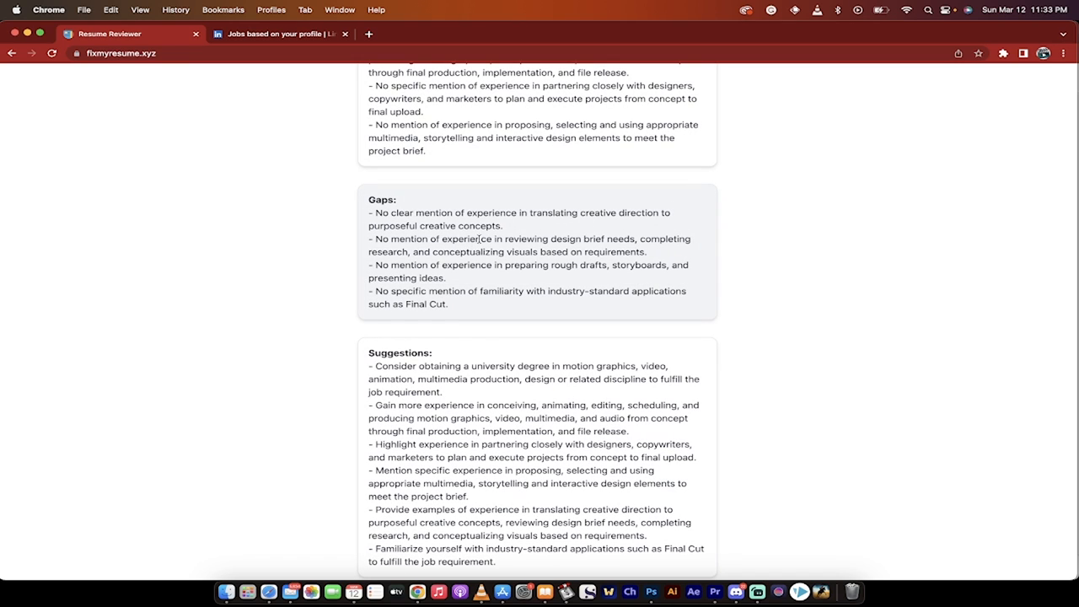
pyautogui.moveTo(498, 279)
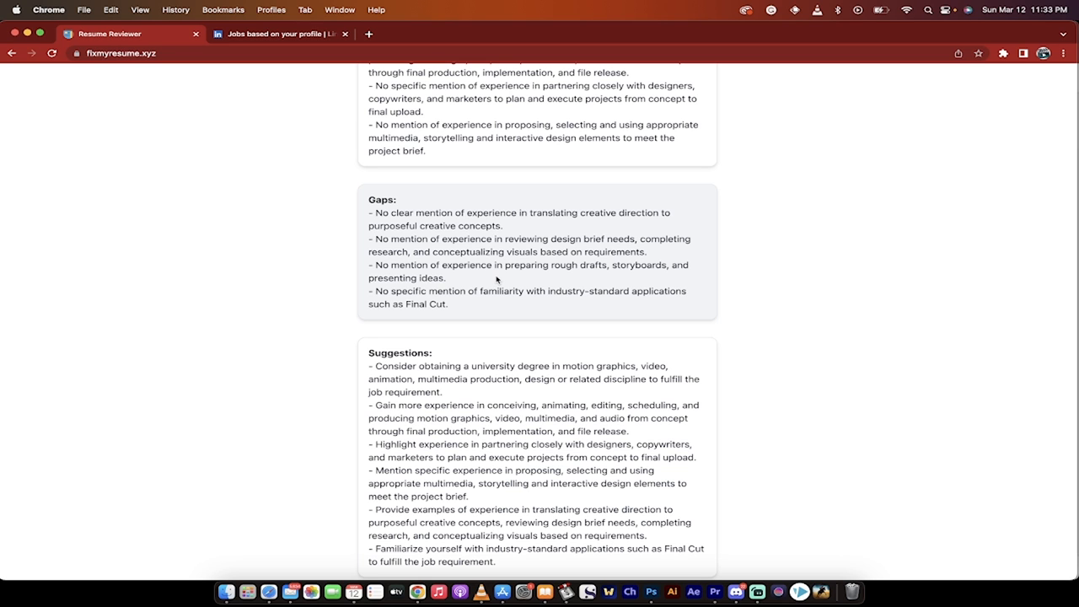
# Scroll to read all six suggestions, then scroll back up toward the page top
pyautogui.scroll(-3)
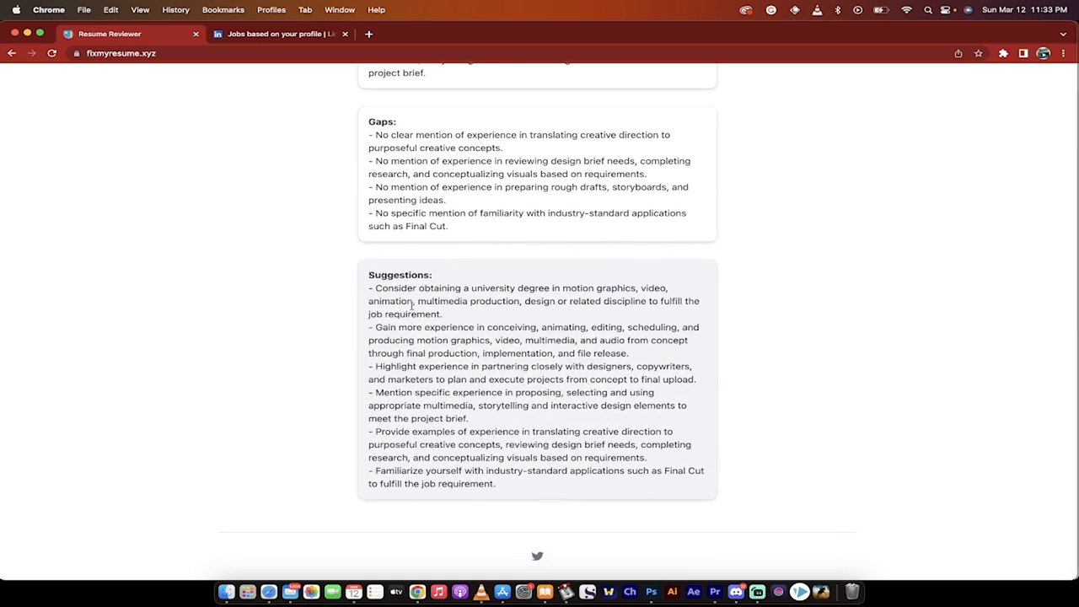
pyautogui.moveTo(282, 322)
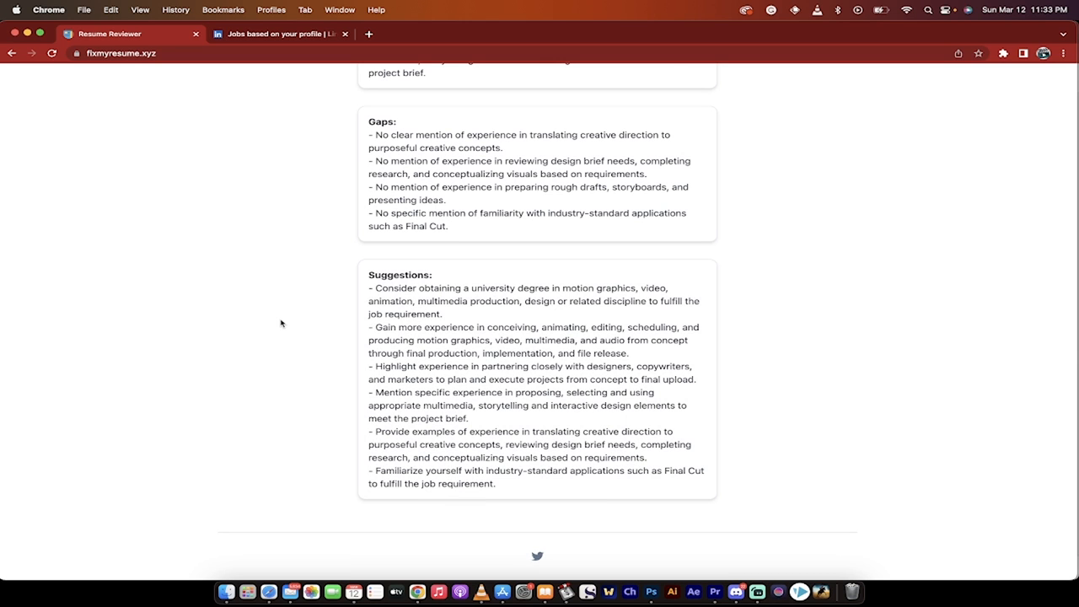
pyautogui.scroll(3)
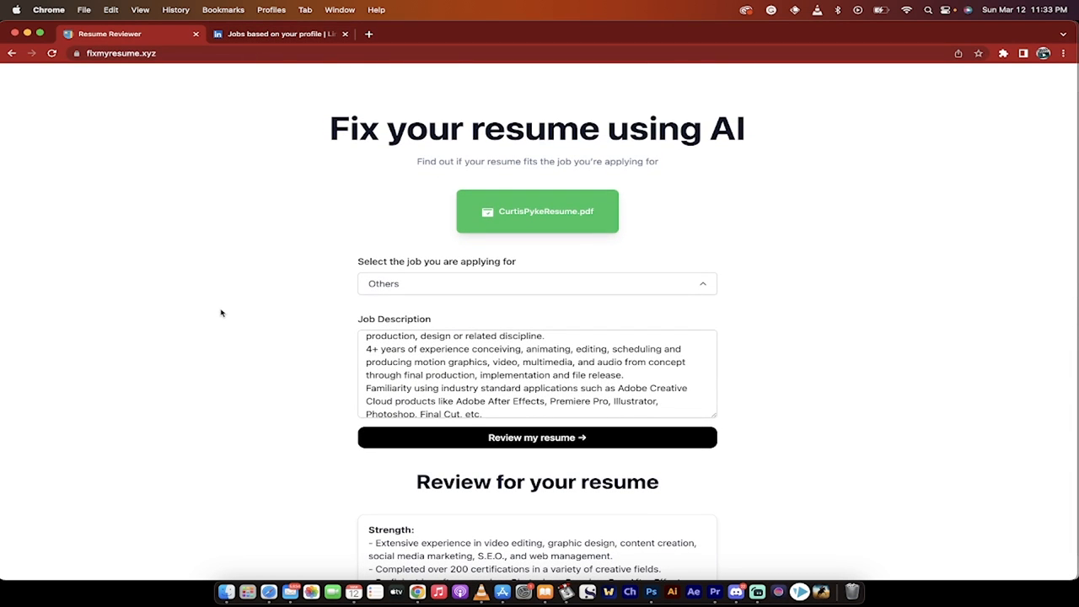
pyautogui.moveTo(262, 236)
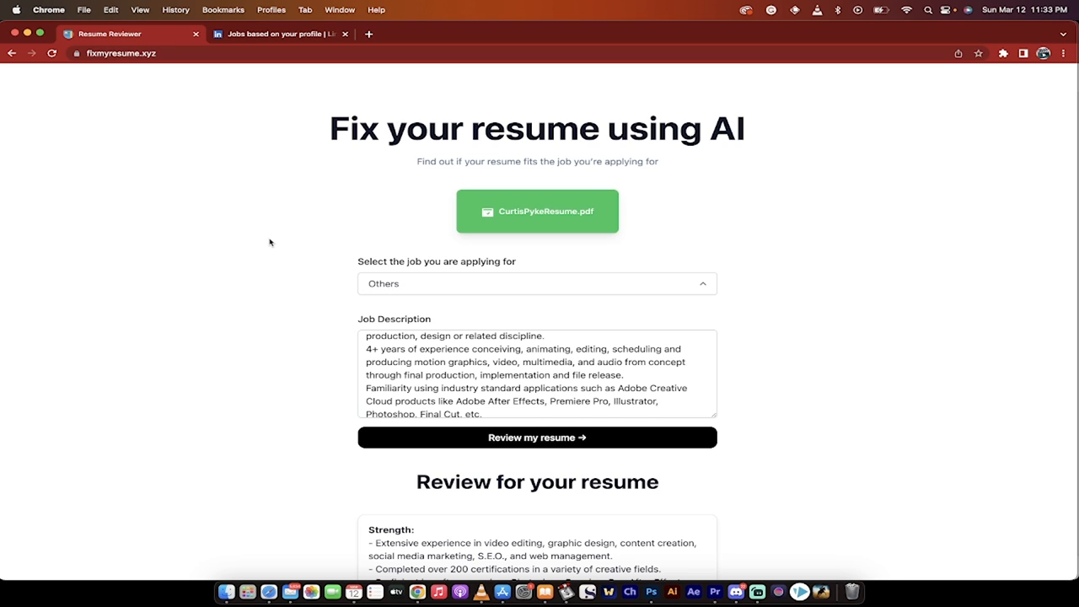
pyautogui.moveTo(501, 331)
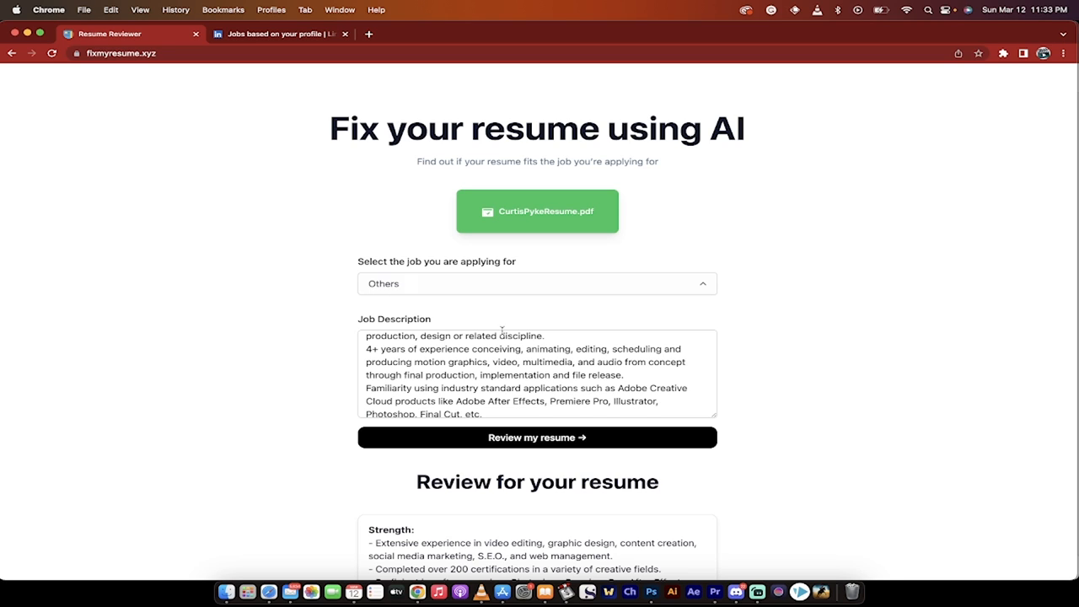